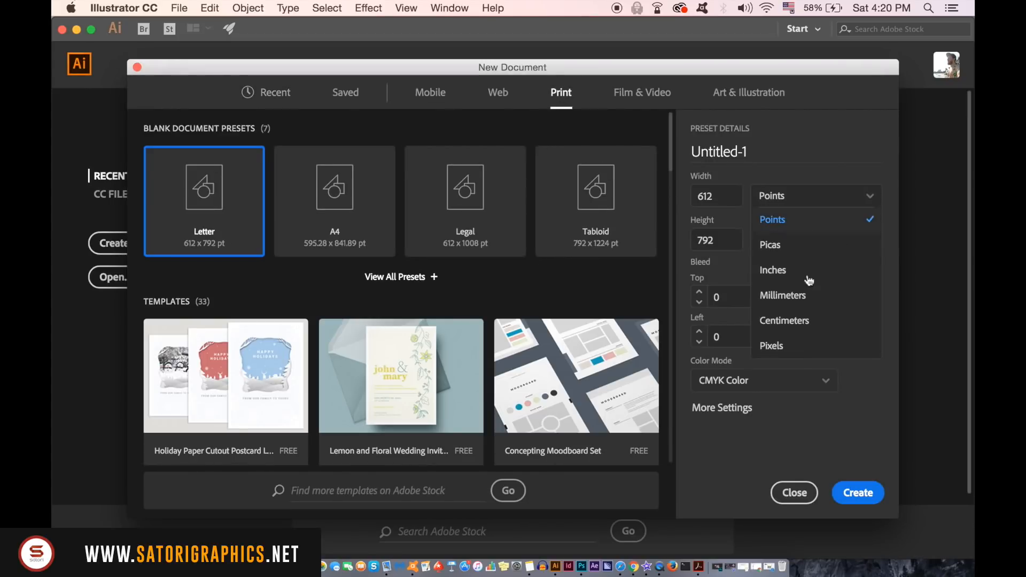
Create a new A3 document in millimetres with a 3 mm bleed.
left_click(722, 407)
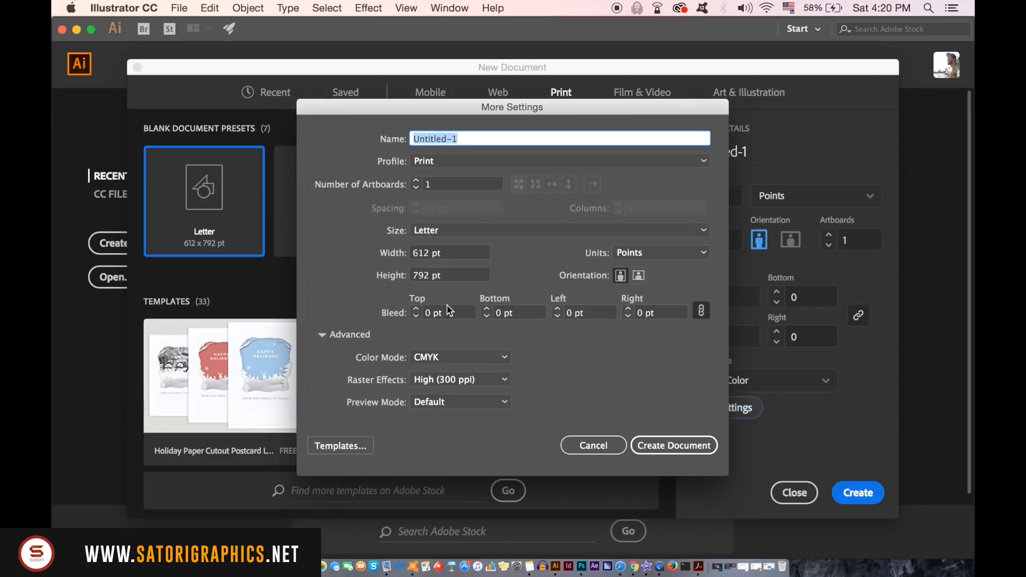
left_click(556, 230)
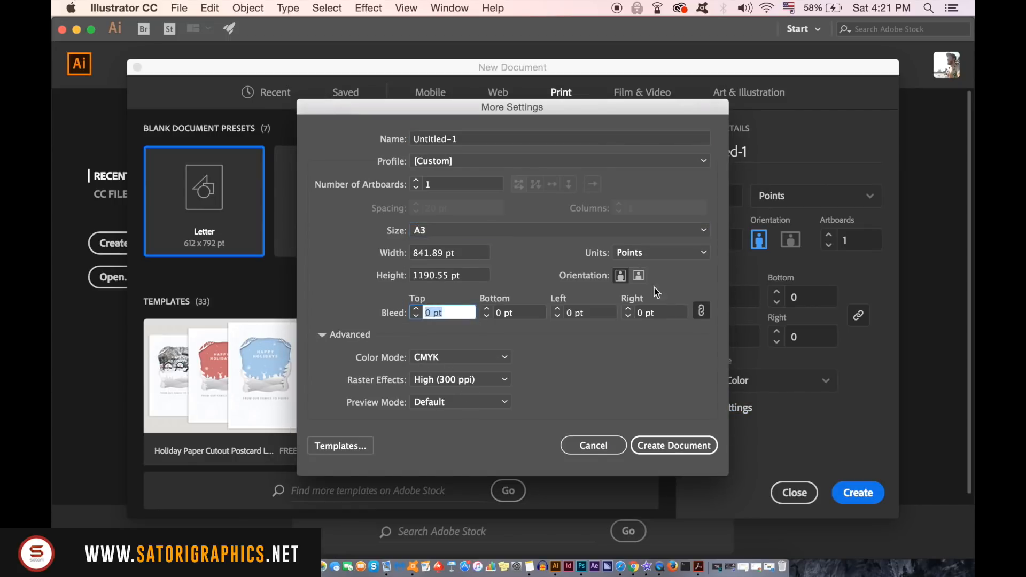
left_click(658, 252)
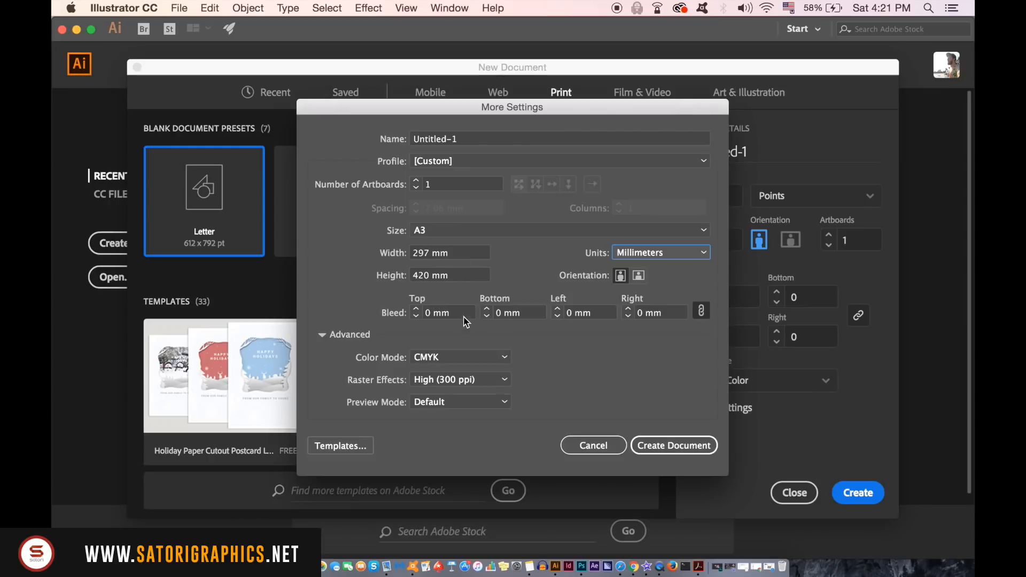
type("3")
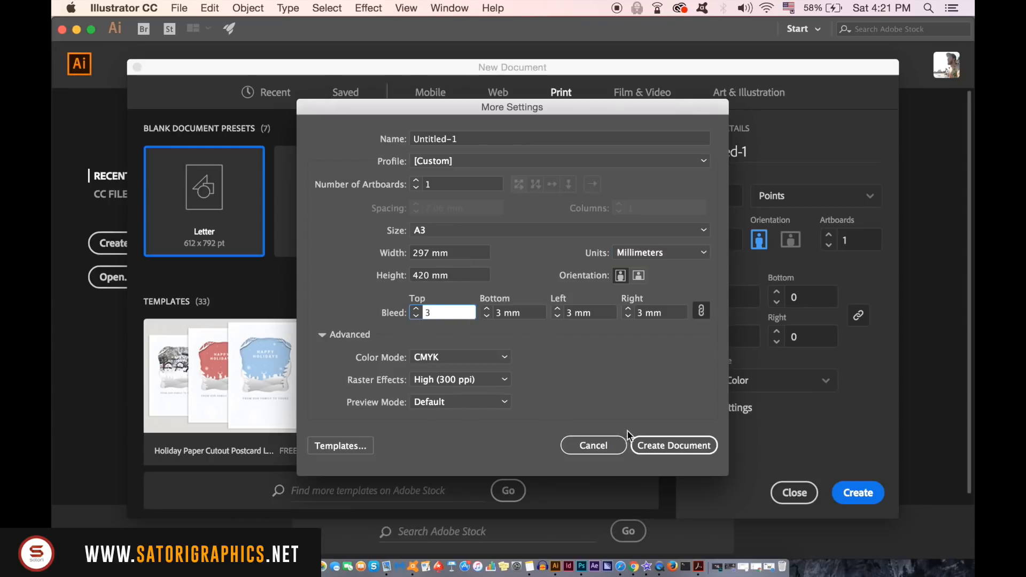
left_click(592, 445)
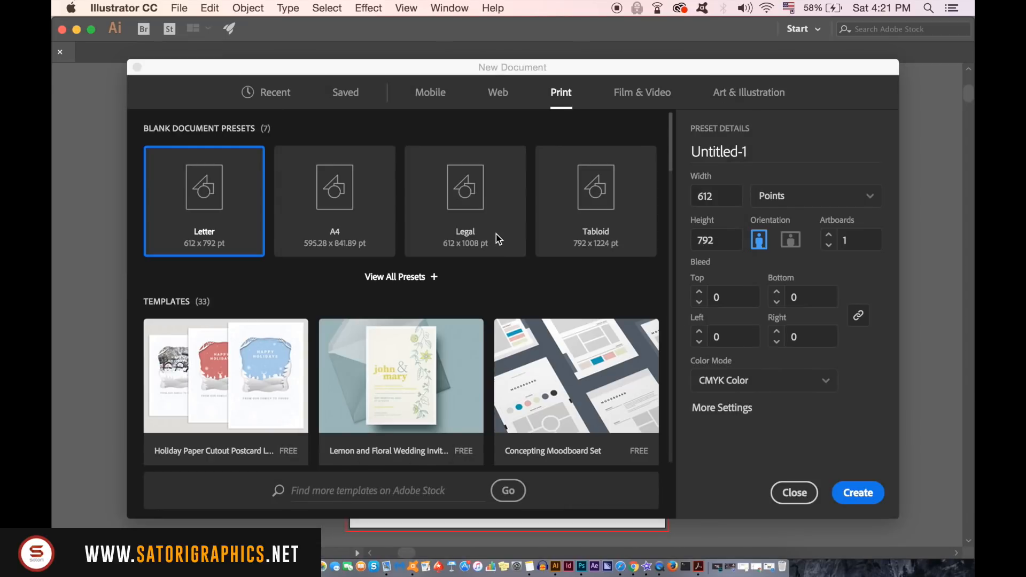
Draw a light blue rectangle over the whole A3 page and lock it via Object > Lock.
left_click(857, 492)
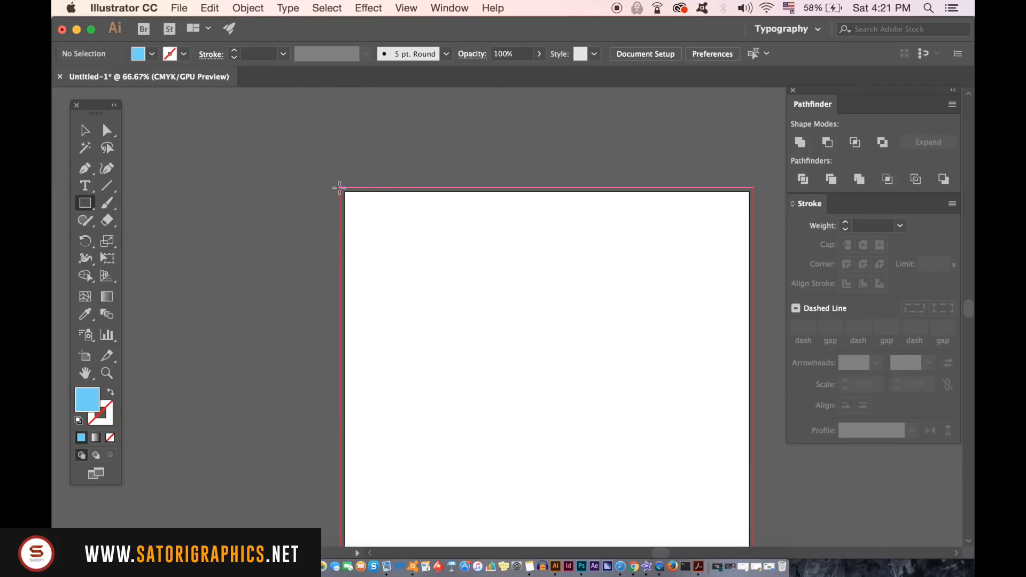
left_click_drag(339, 187, 752, 458)
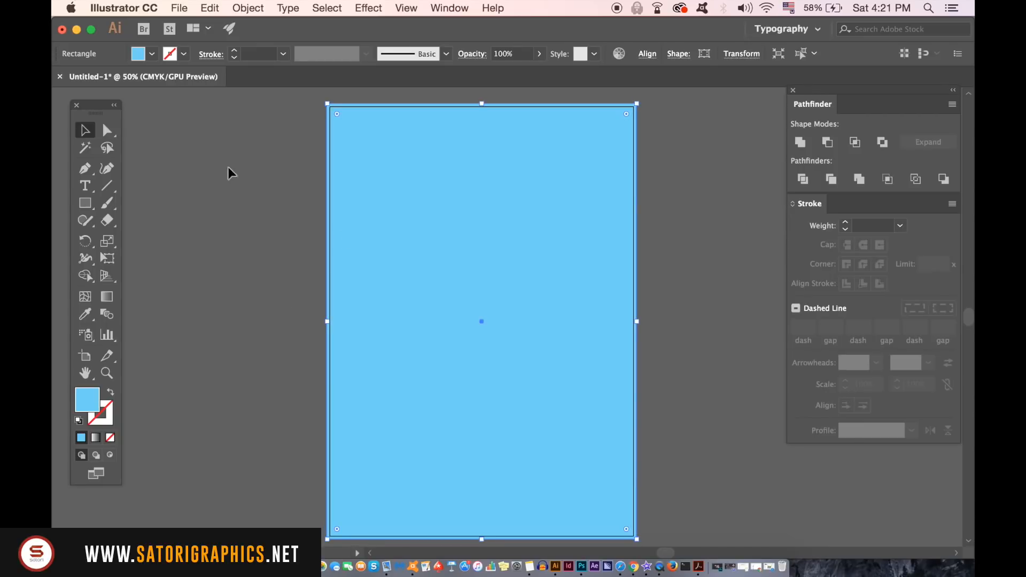
mouse_move(262, 4)
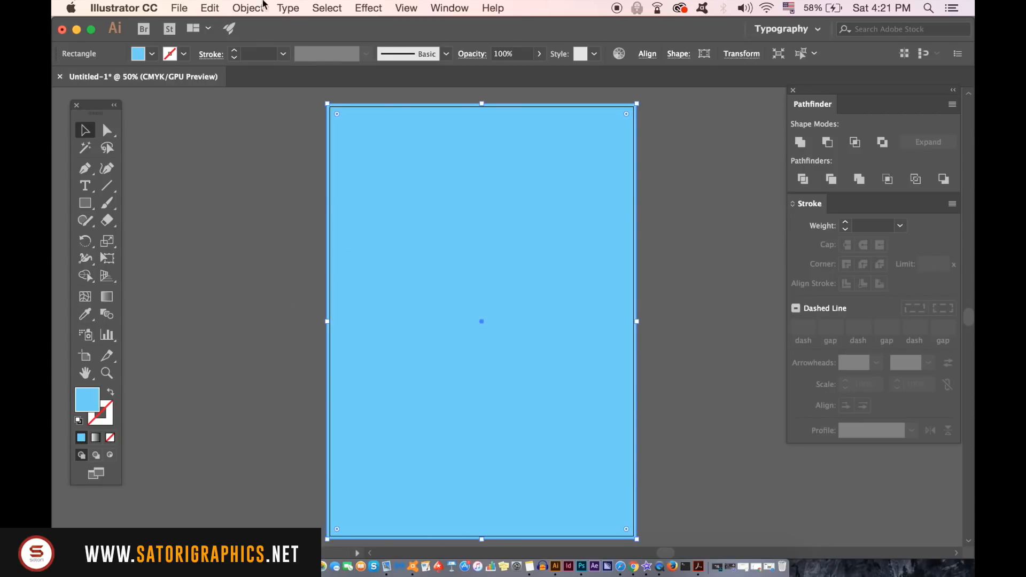
left_click(247, 8)
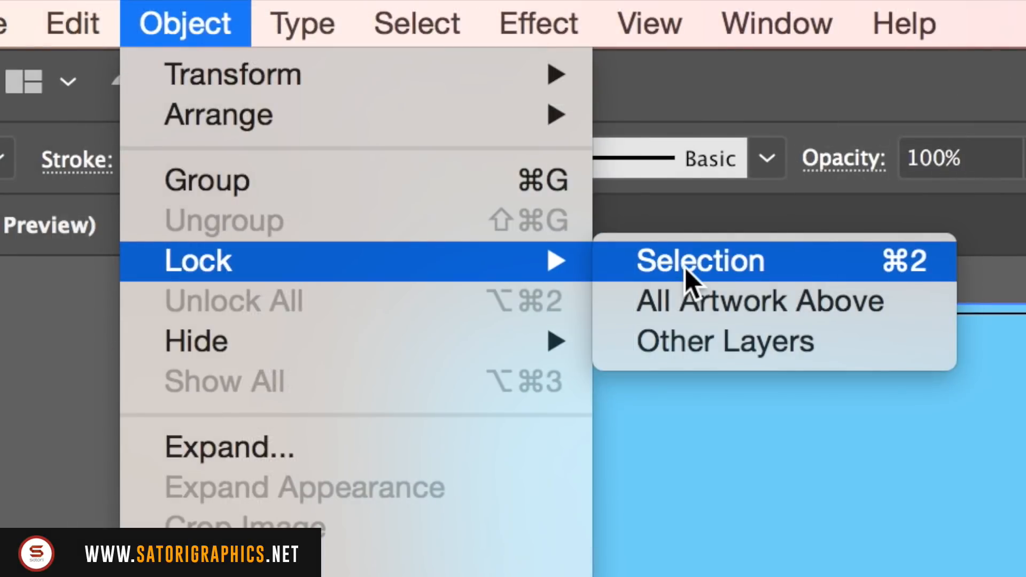
left_click(700, 260)
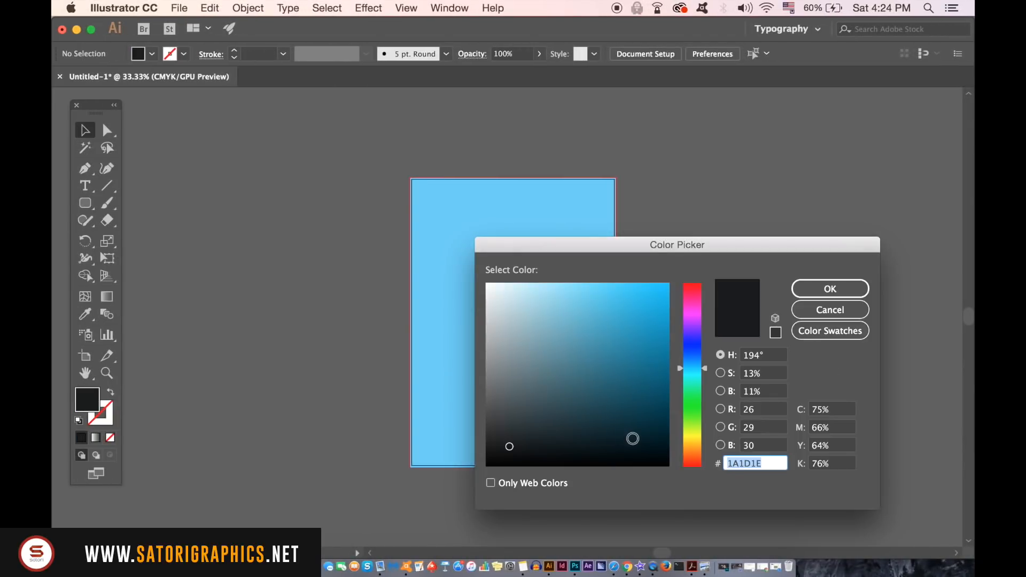
Make a #131516 rounded rectangle, 251 × 150 mm with 7 mm corners, and move it onto the page.
left_click(638, 432)
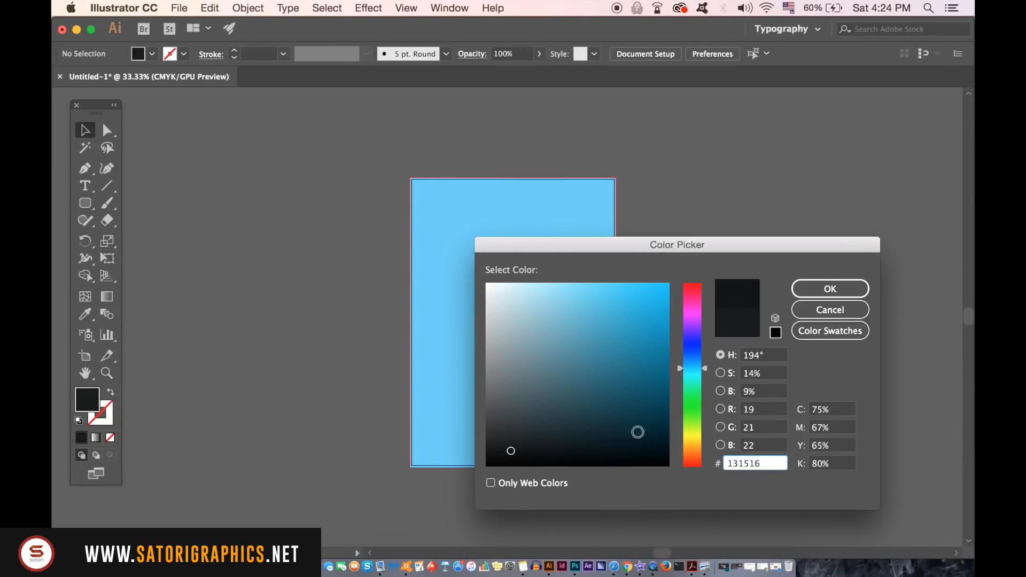
left_click(829, 289)
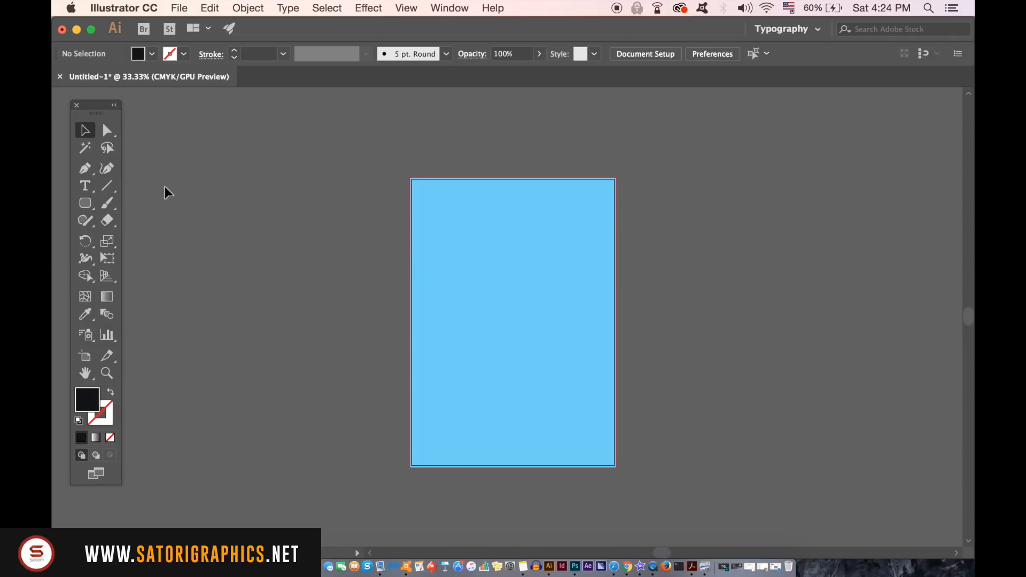
left_click(85, 203)
type("150")
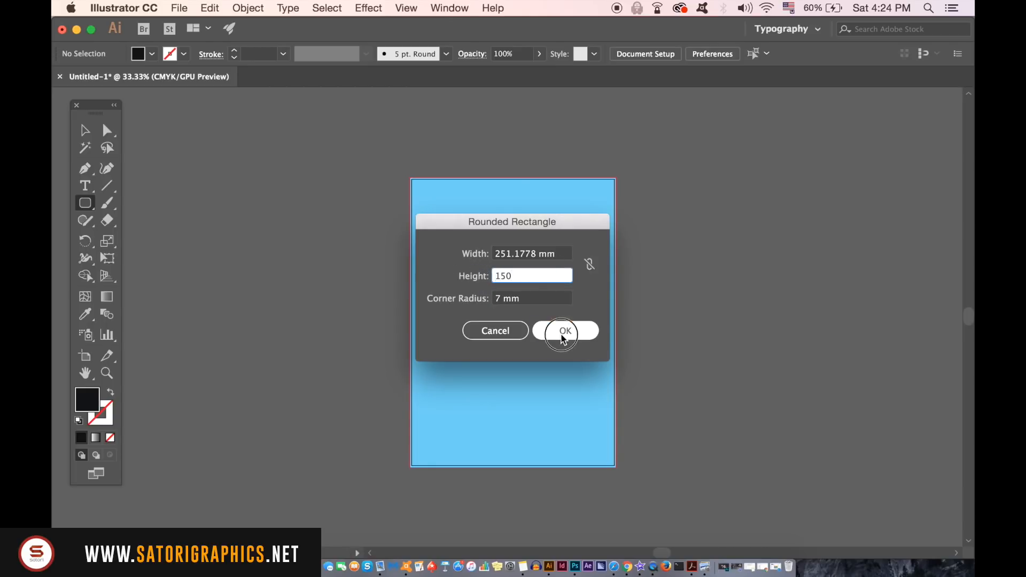
left_click(565, 330)
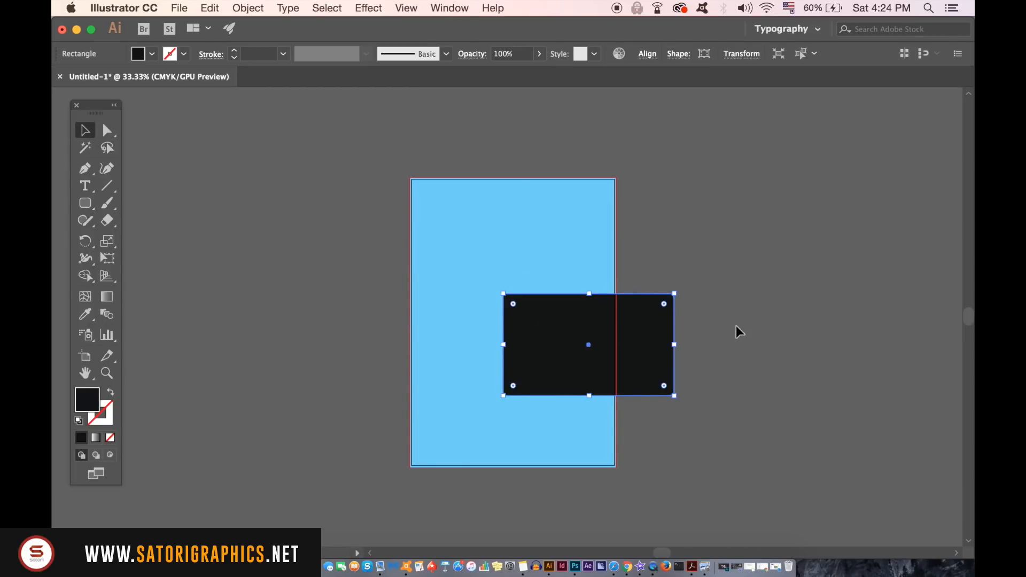
left_click_drag(588, 344, 493, 291)
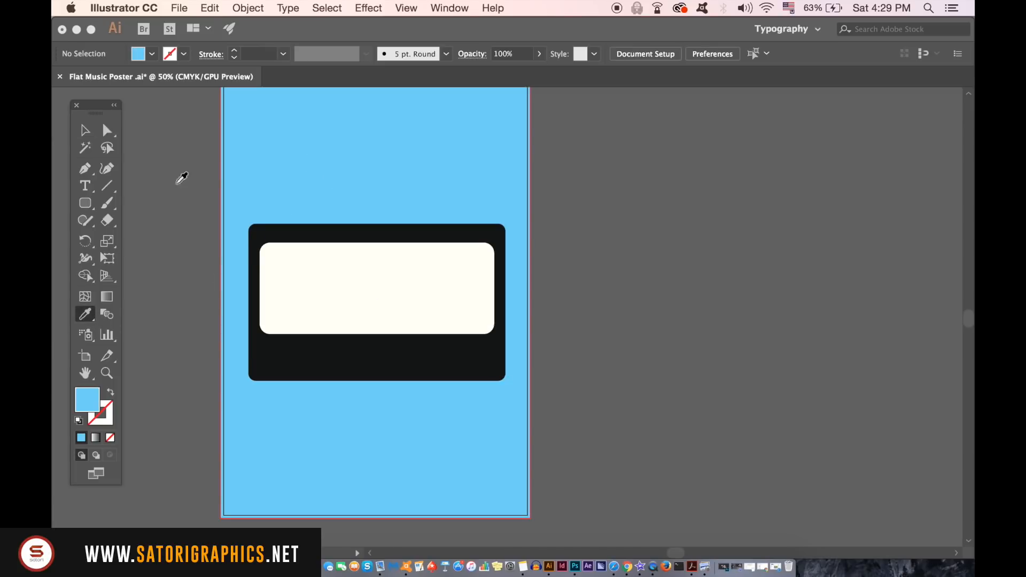
Create a light blue rounded bar with 5 mm corner radius on the cream label.
left_click(85, 202)
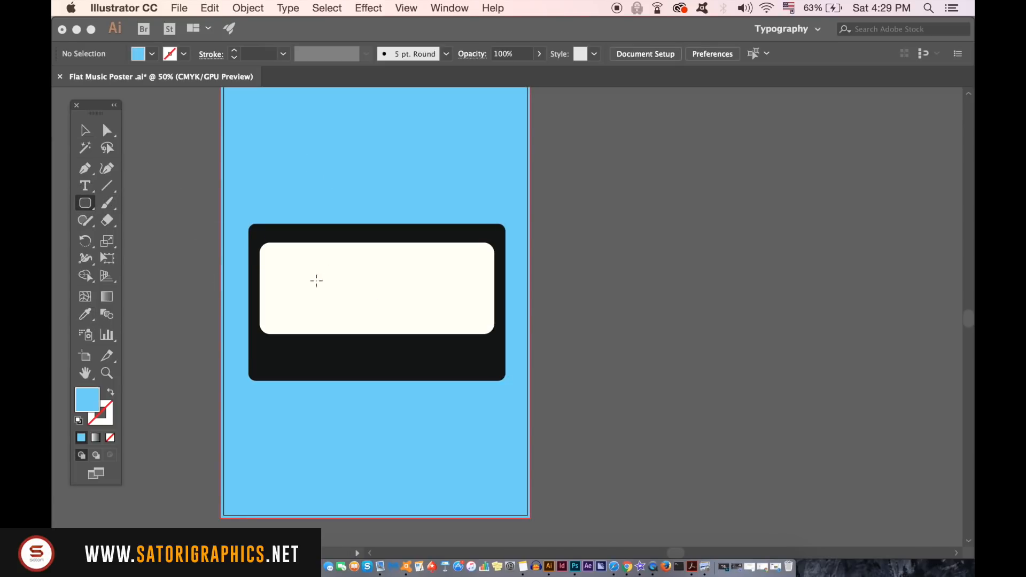
left_click(316, 280)
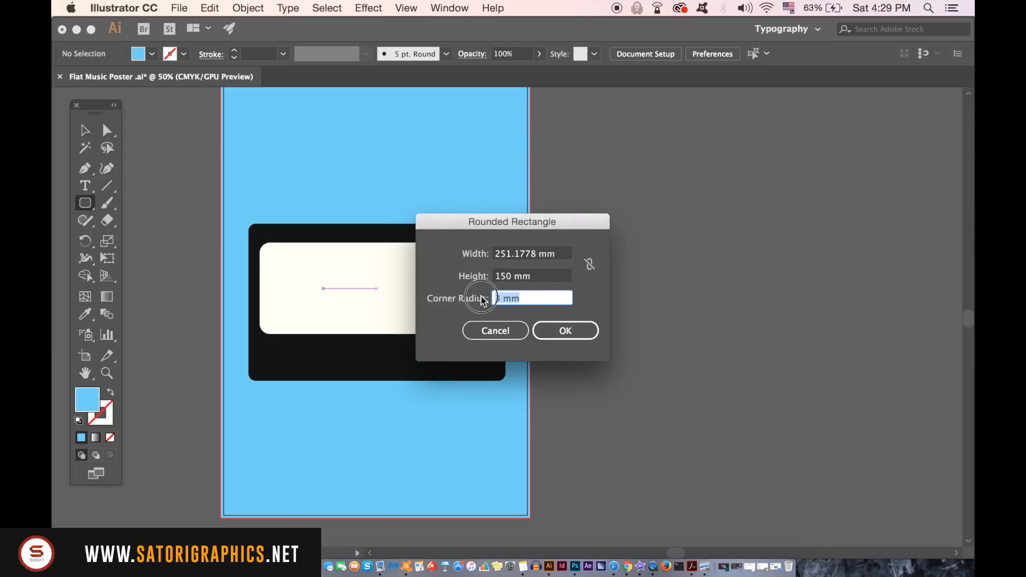
type("5")
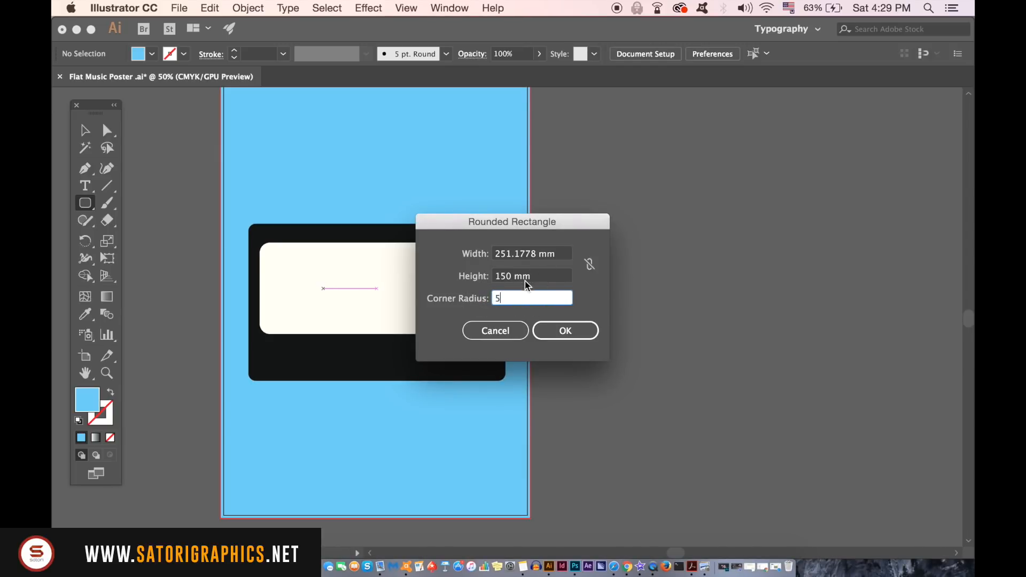
left_click(565, 330)
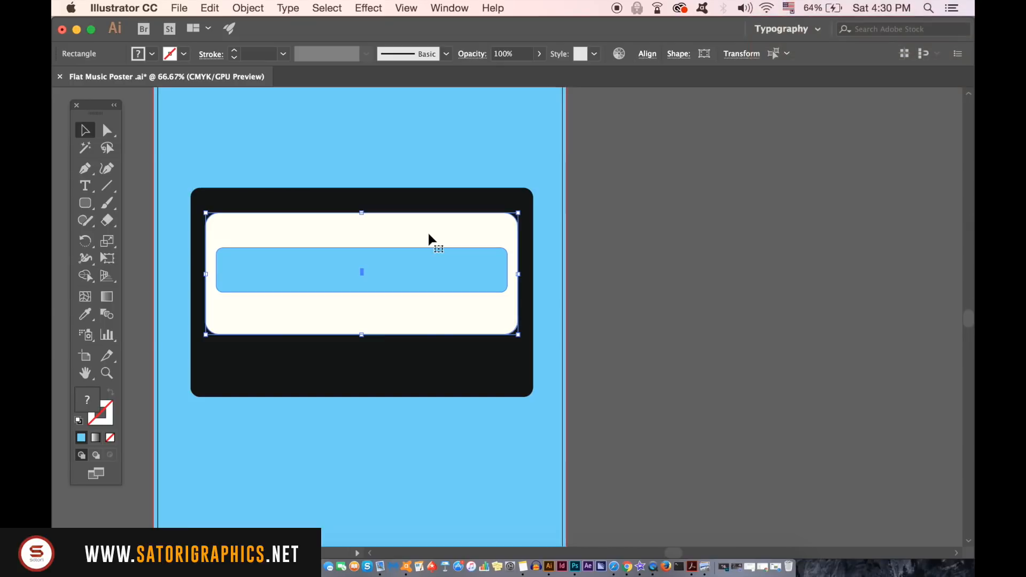
Centre the blue strip within the cream label and select it.
left_click(493, 8)
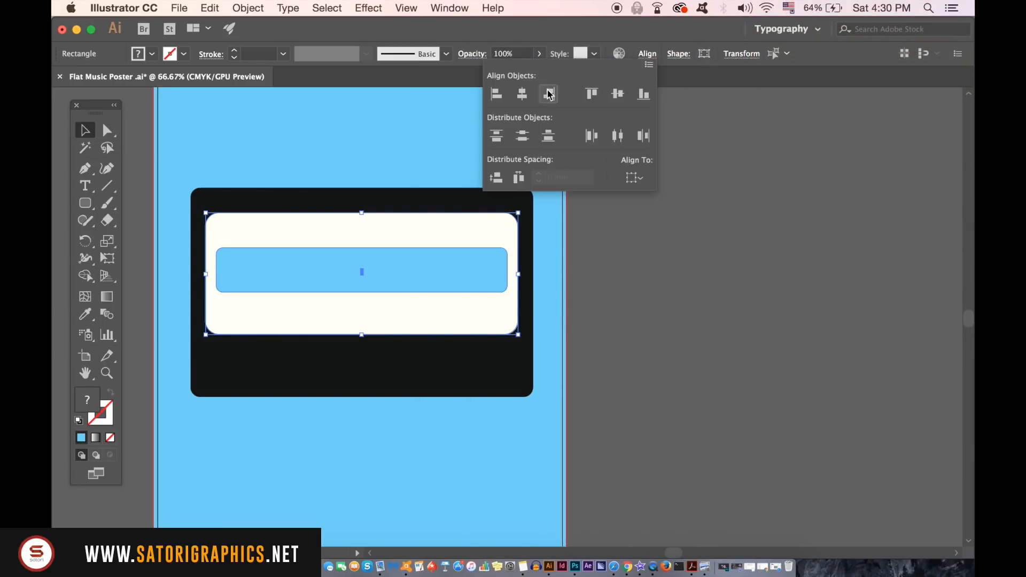
left_click(548, 94)
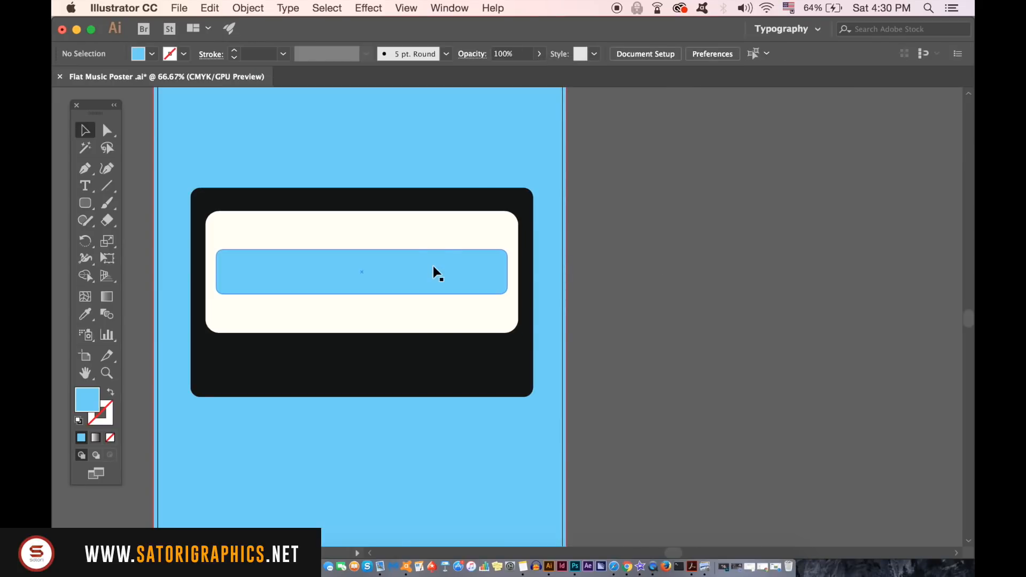
left_click(362, 271)
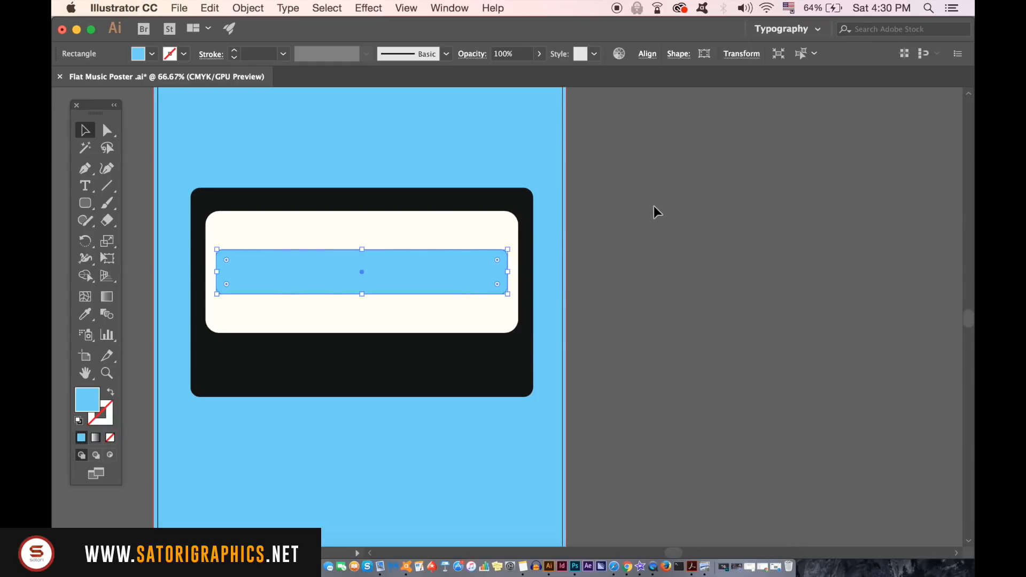
Cut the window using Pathfinder, then send the cassette body one level backward.
left_click(449, 8)
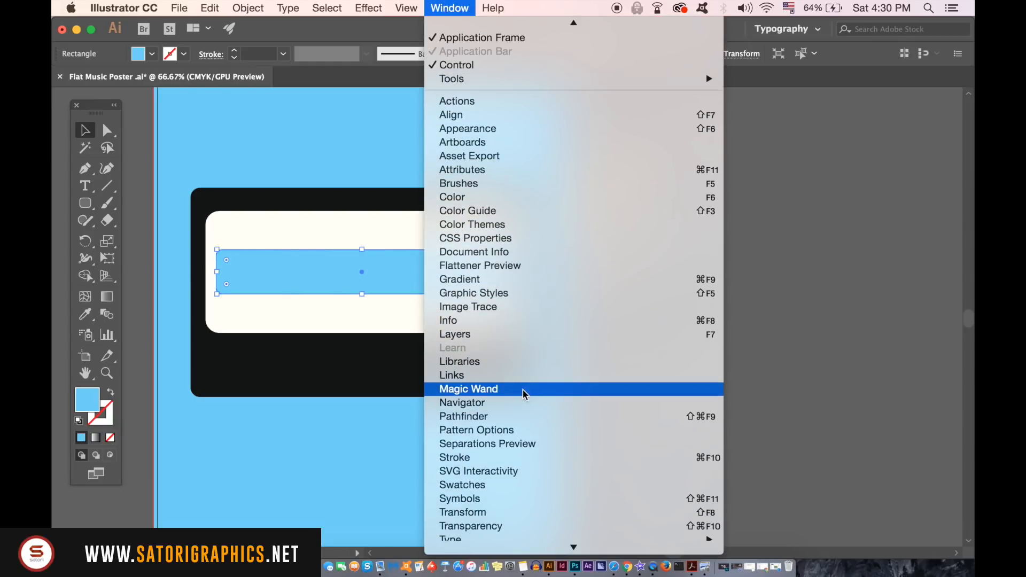
left_click(464, 416)
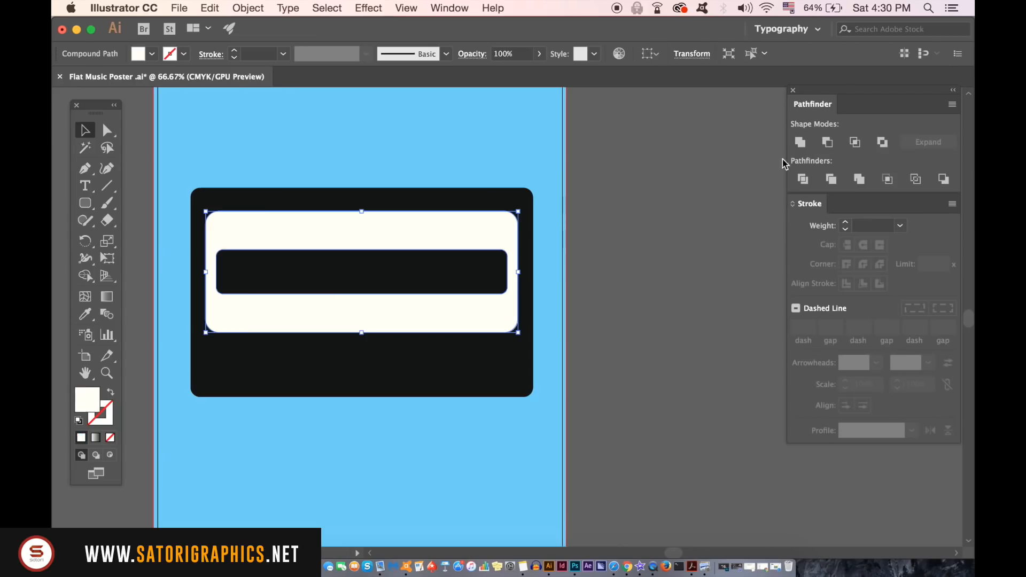
key("cmd+f")
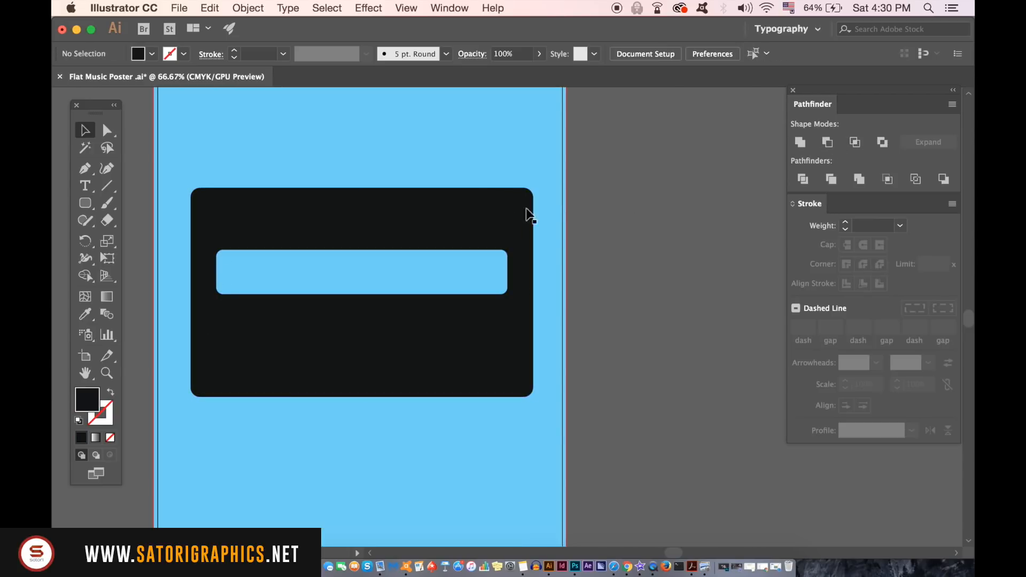
left_click(248, 8)
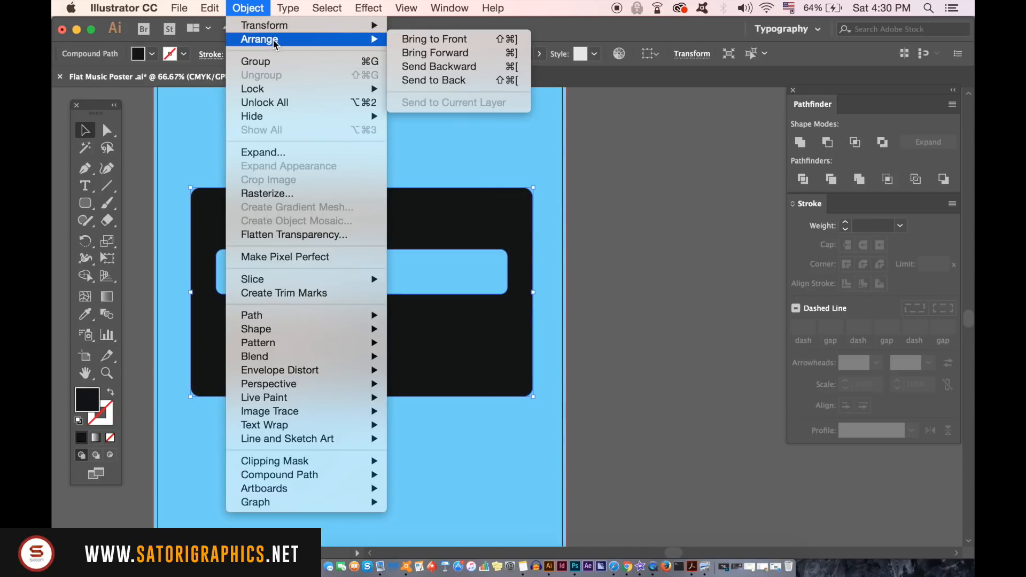
mouse_move(438, 66)
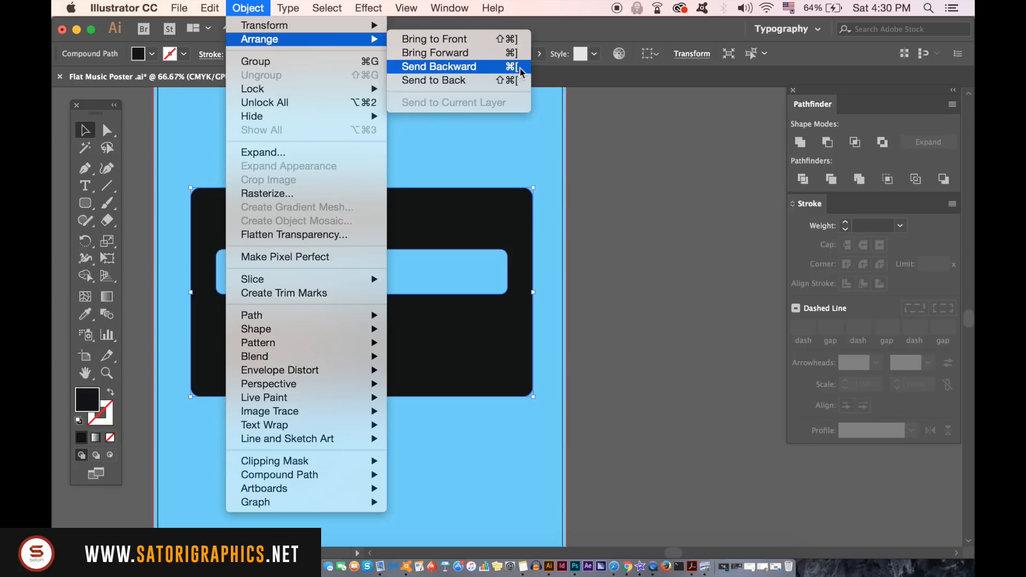
left_click(440, 66)
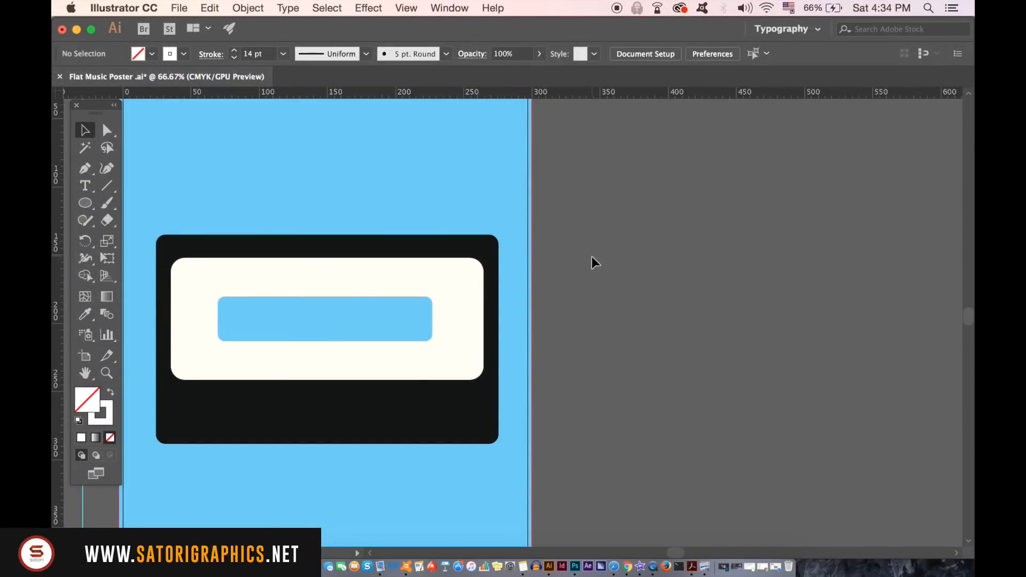
Show the Appearance panel from the Window menu.
left_click(449, 8)
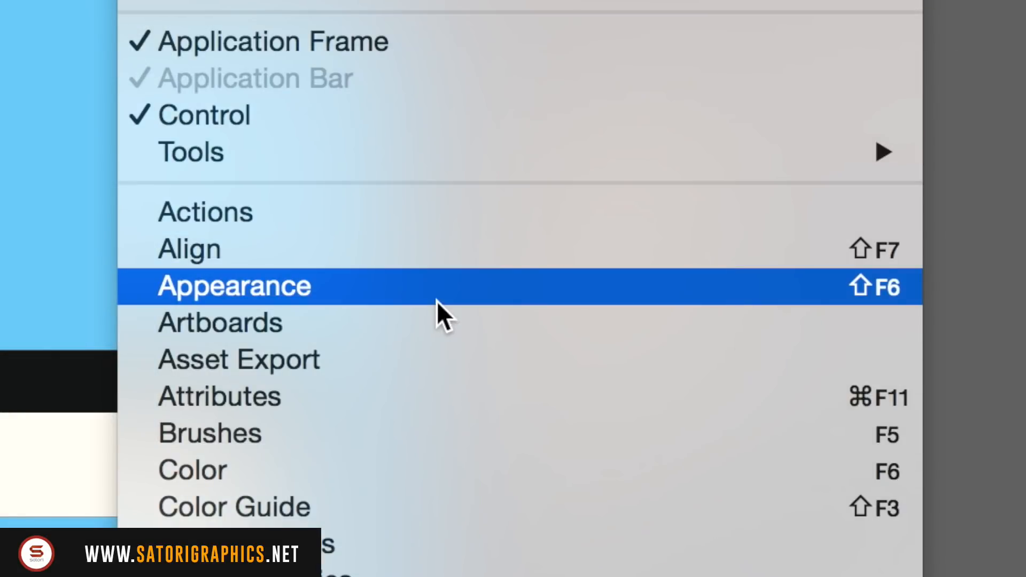
left_click(234, 285)
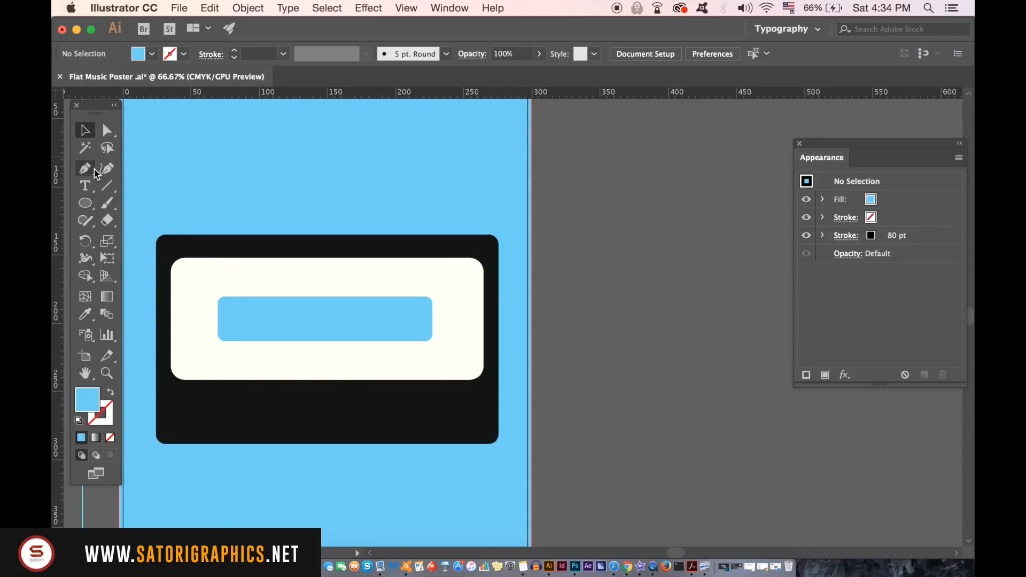
Draw a small blue circle beside the artboard and give it a white 20 pt stroke.
left_click_drag(609, 190, 631, 212)
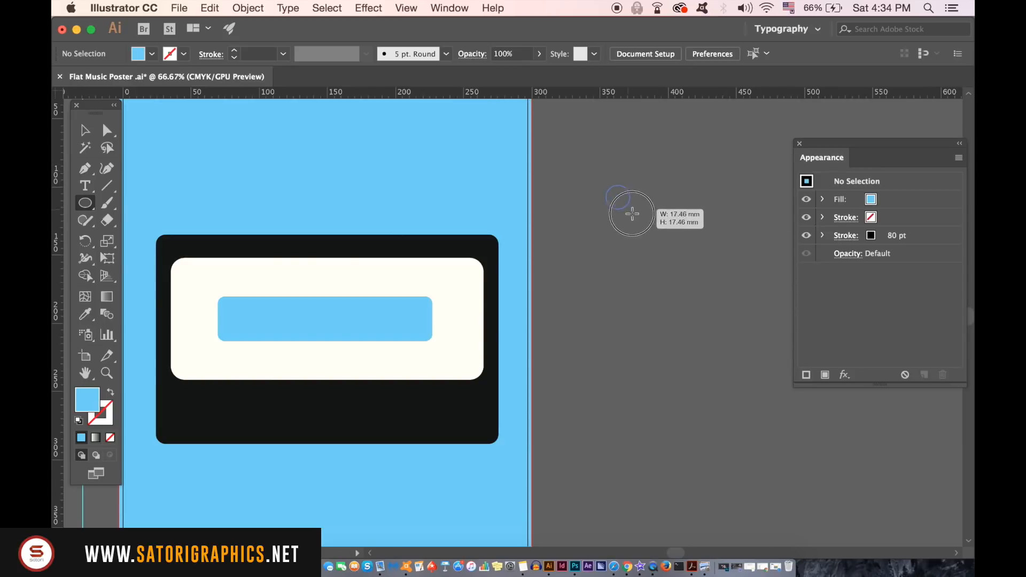
left_click_drag(615, 196, 659, 208)
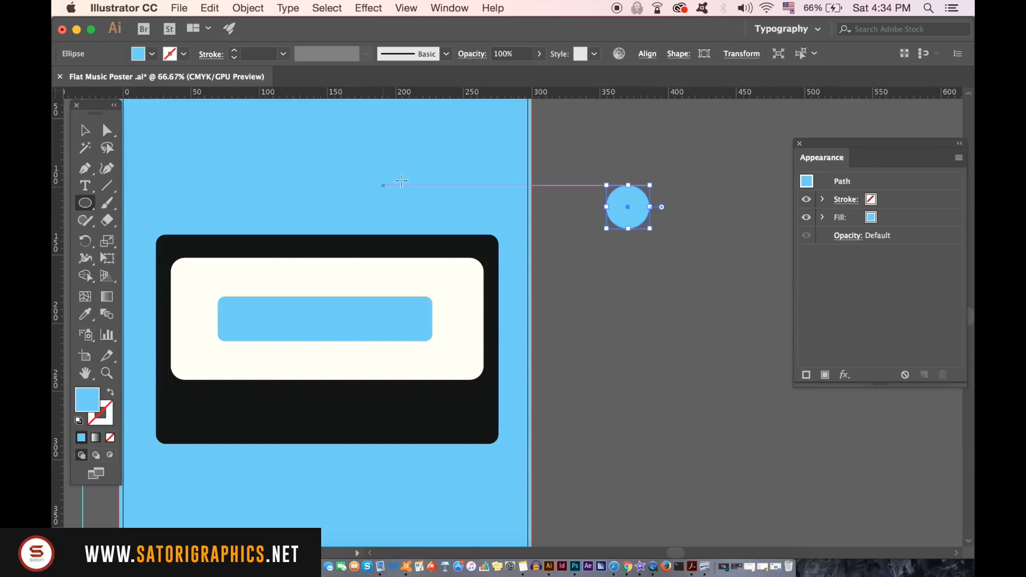
left_click(85, 130)
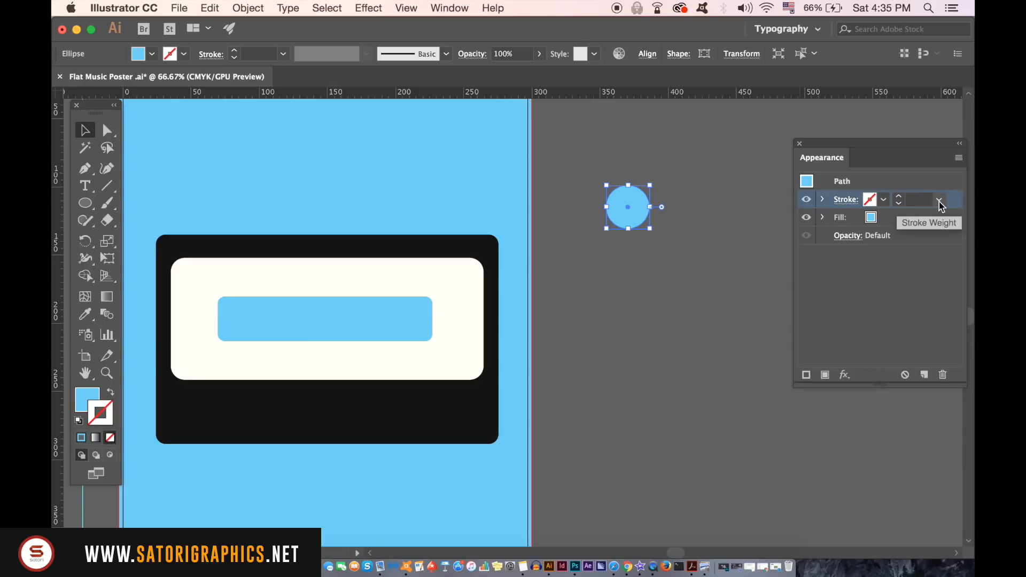
left_click(883, 198)
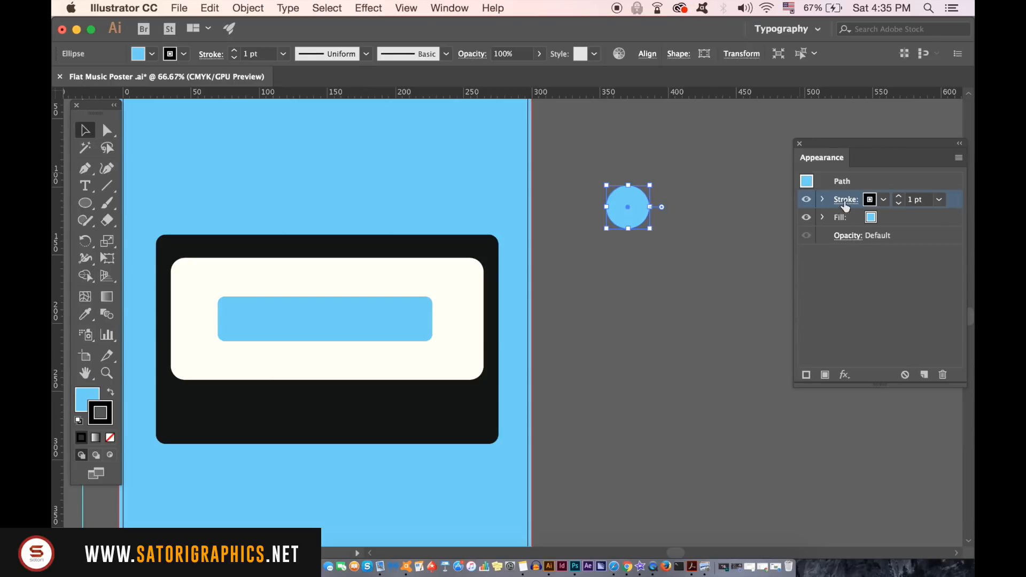
left_click(884, 200)
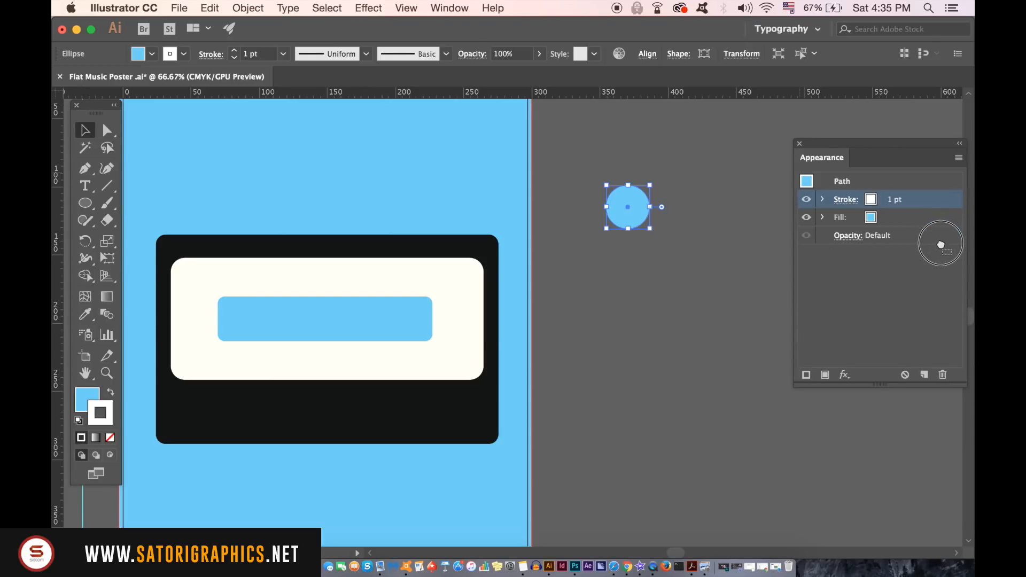
left_click(938, 218)
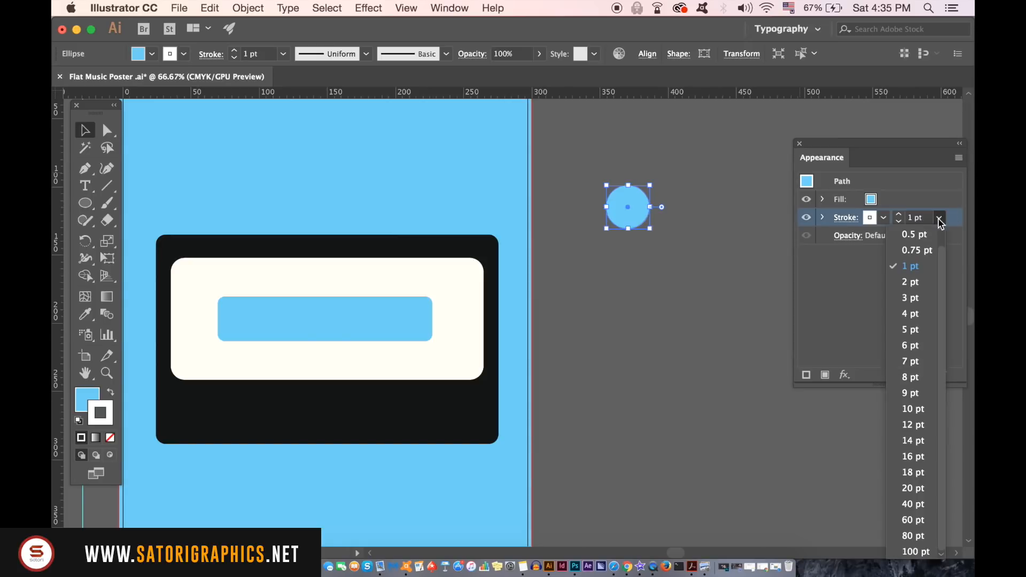
left_click(913, 487)
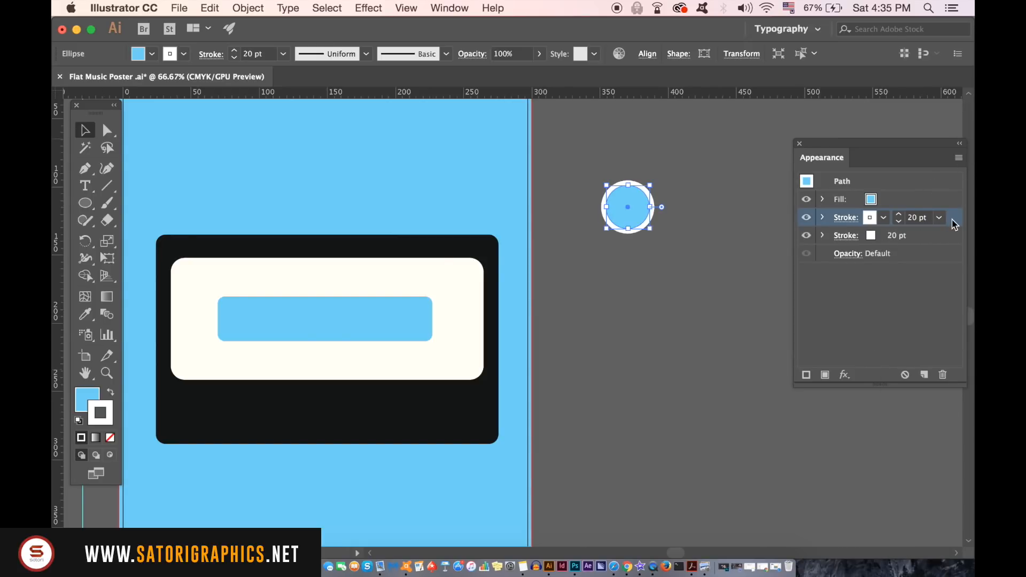
Add a black 80 pt outer stroke and Alt-drag a copy of the reel below.
left_click(845, 235)
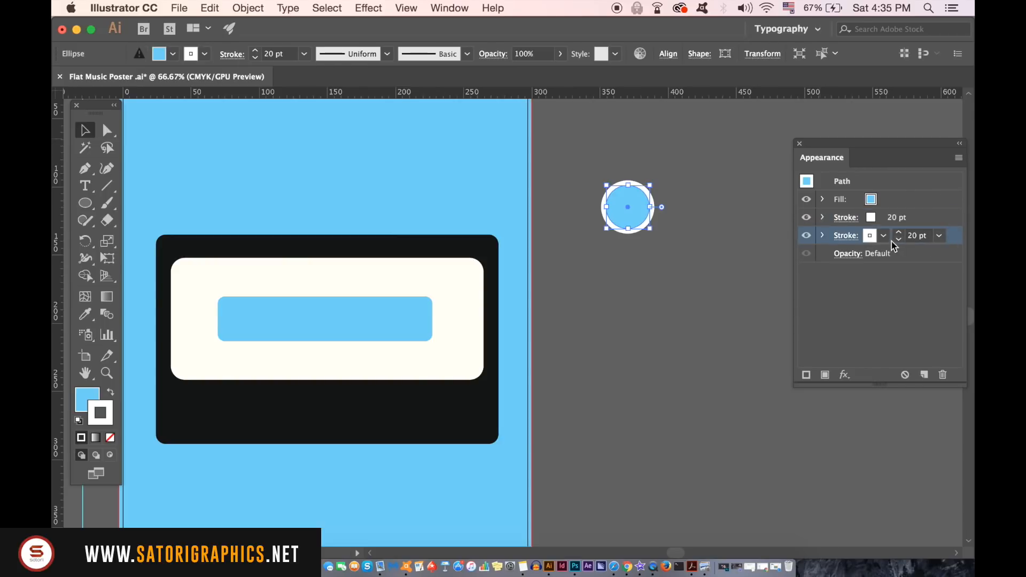
left_click(870, 236)
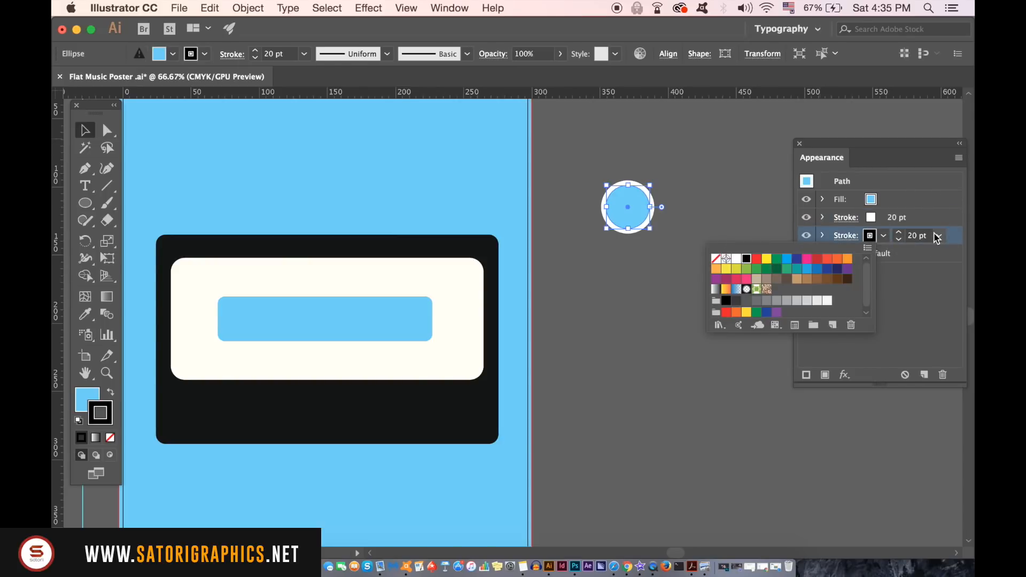
left_click(938, 235)
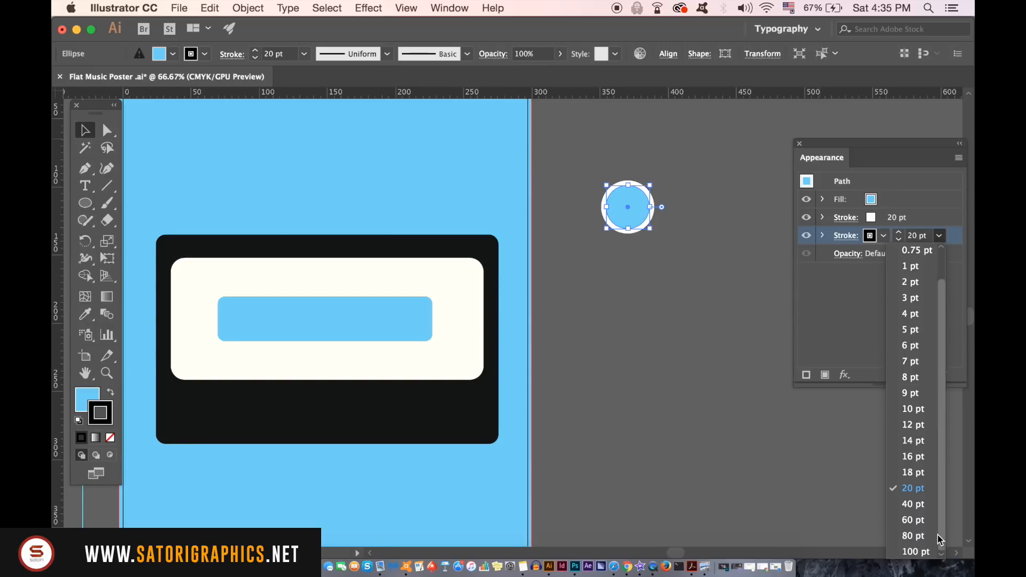
left_click(913, 535)
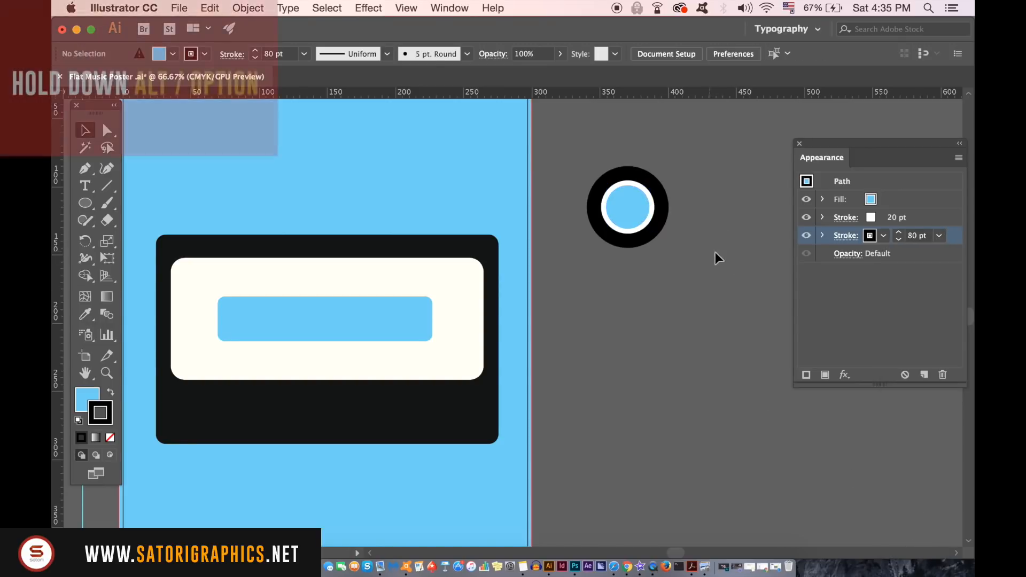
left_click_drag(627, 206, 641, 291)
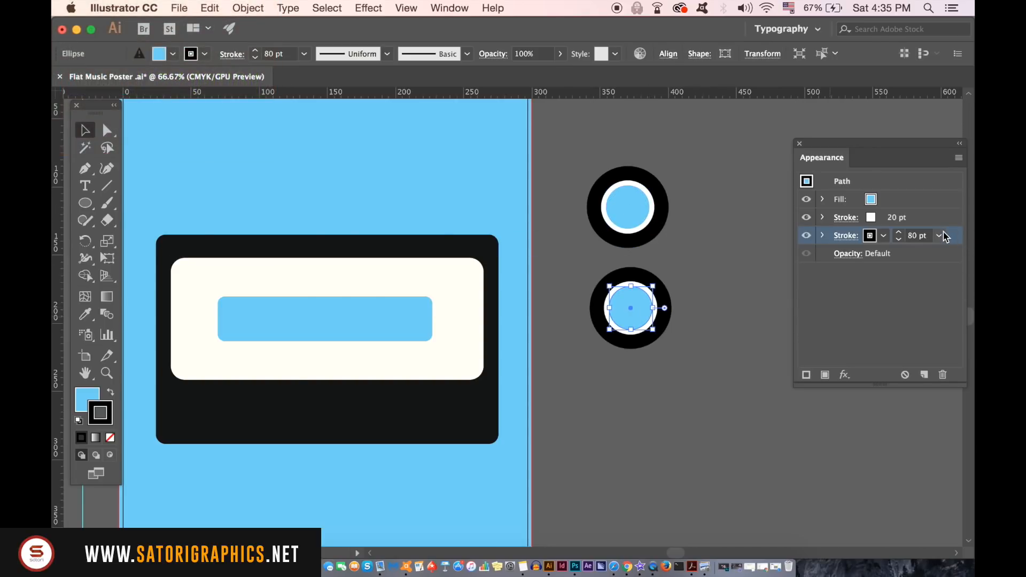
left_click(917, 236)
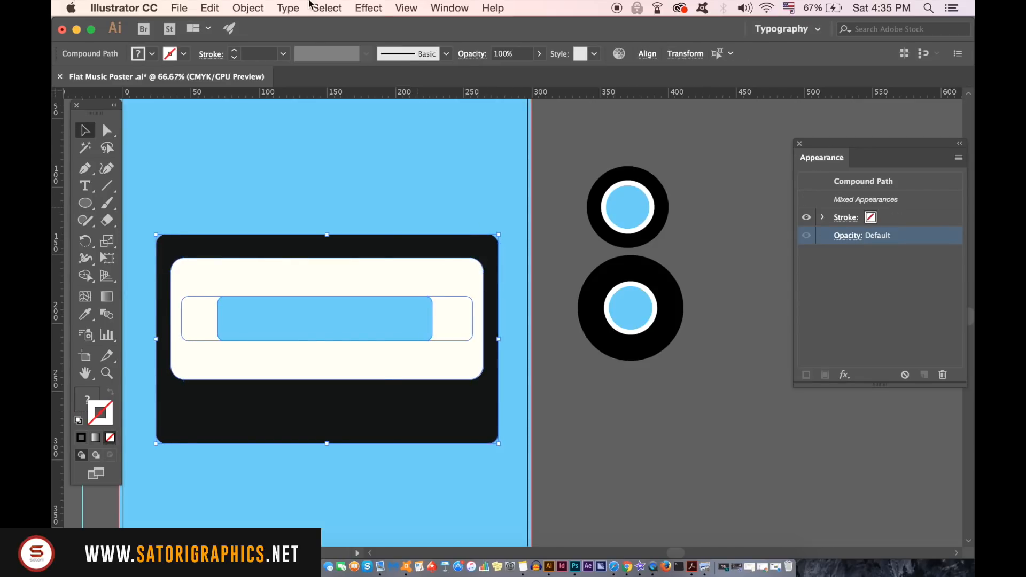
Align the two reels' vertical centres and move the pair into the cassette window.
left_click(247, 8)
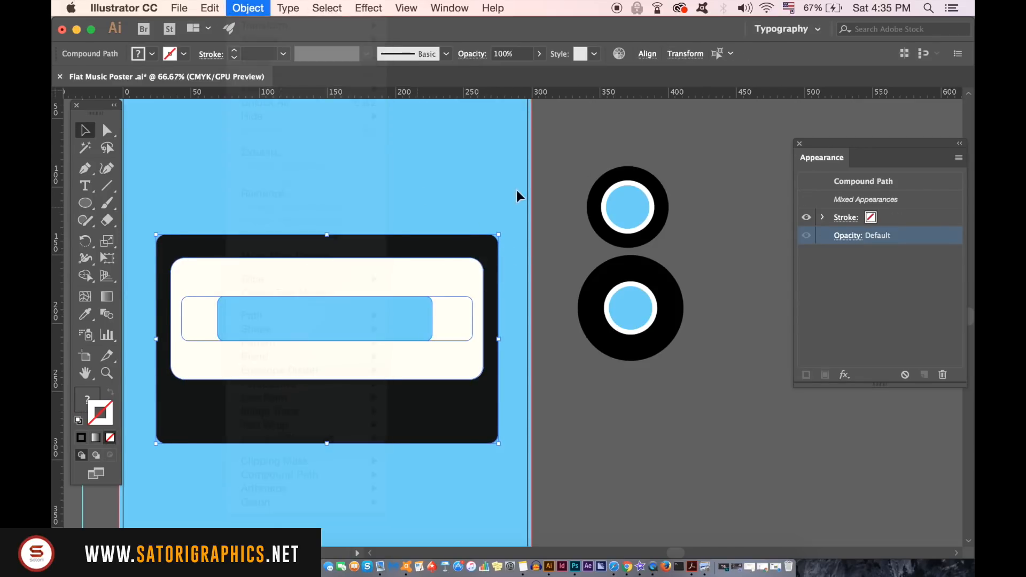
left_click(248, 8)
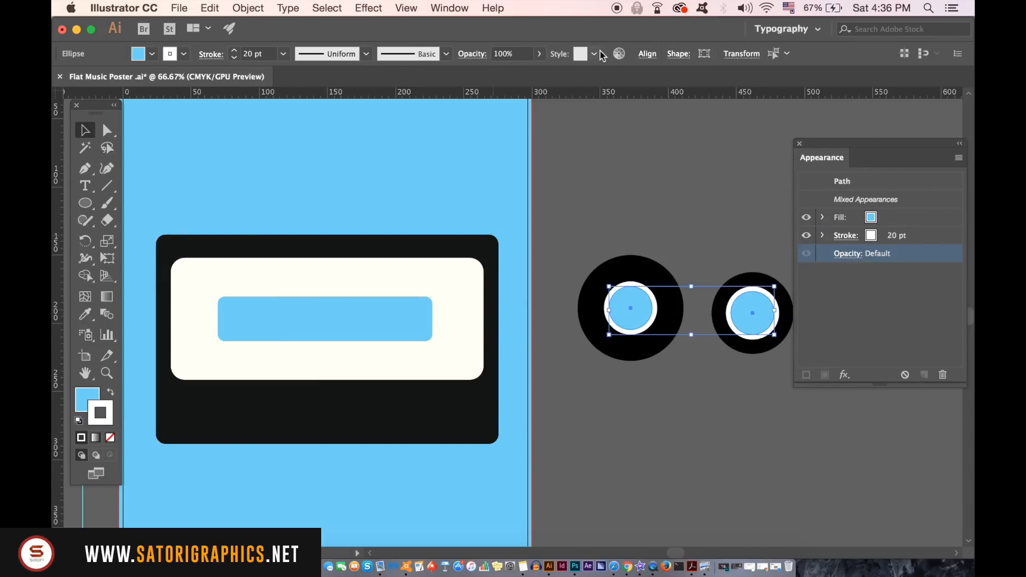
left_click(647, 53)
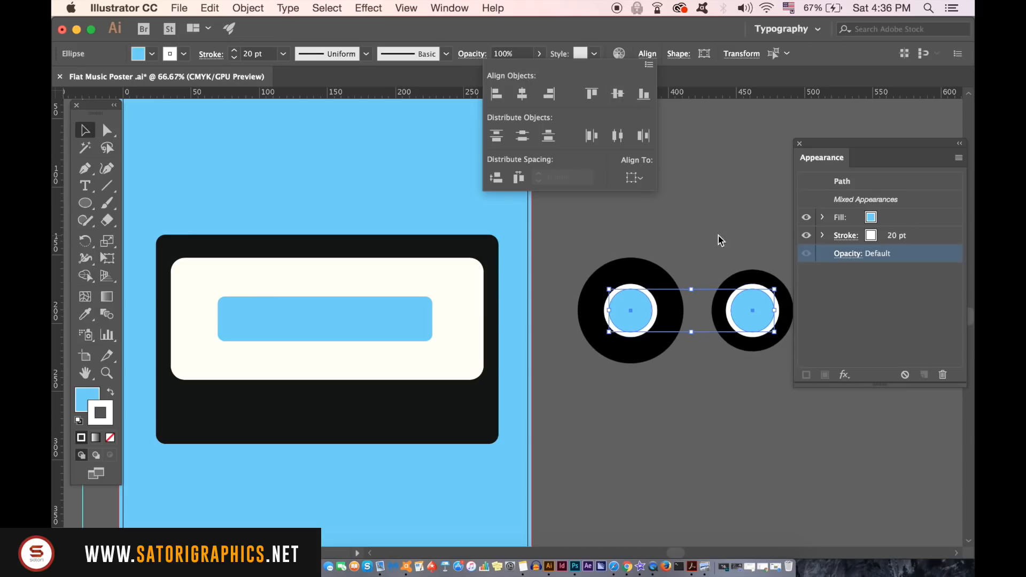
left_click_drag(632, 310, 393, 320)
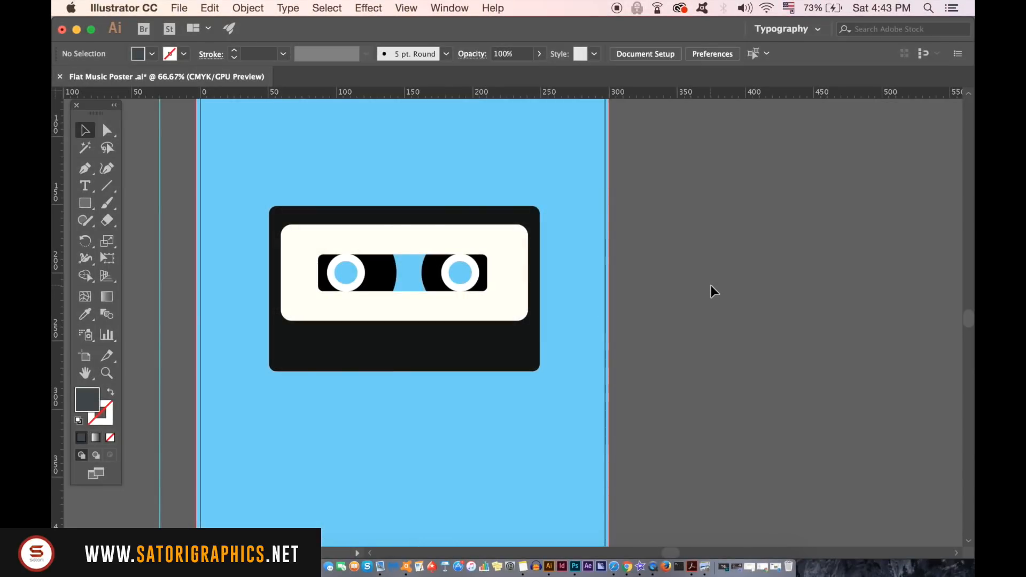
Draw a wide dark rectangle right of the artboard and pull its top corners inward.
left_click(404, 289)
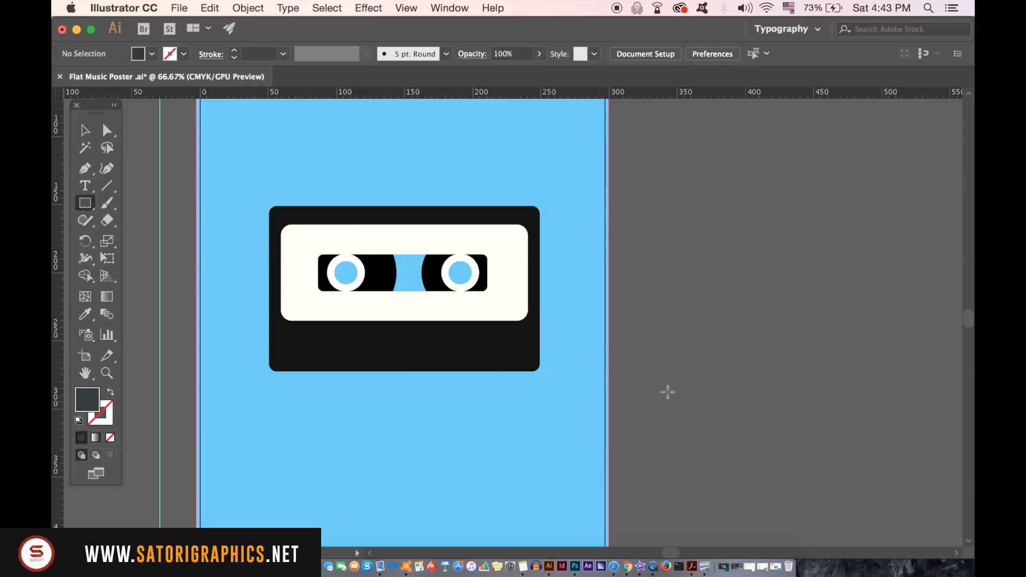
left_click_drag(649, 195, 898, 247)
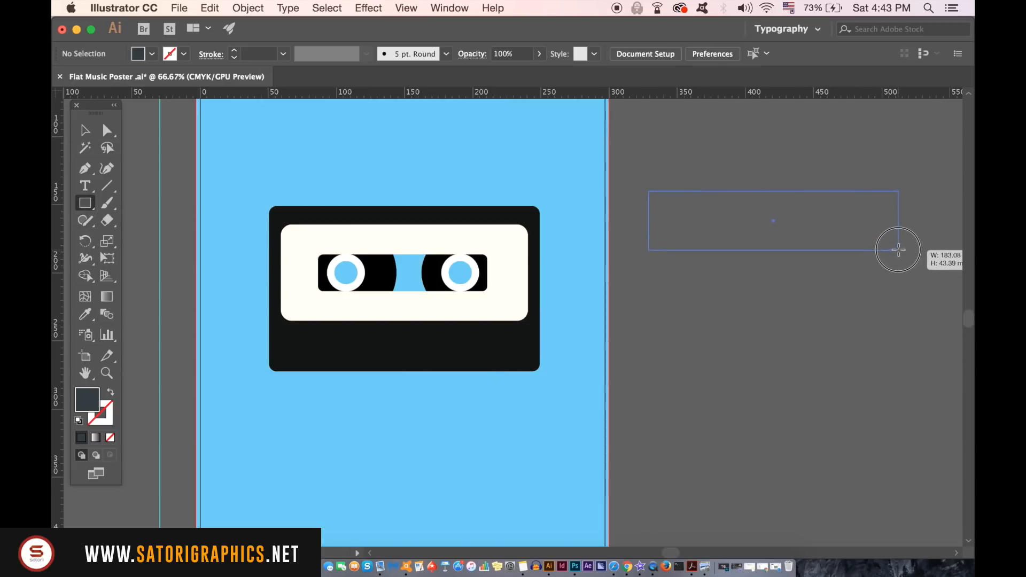
left_click_drag(898, 251, 852, 237)
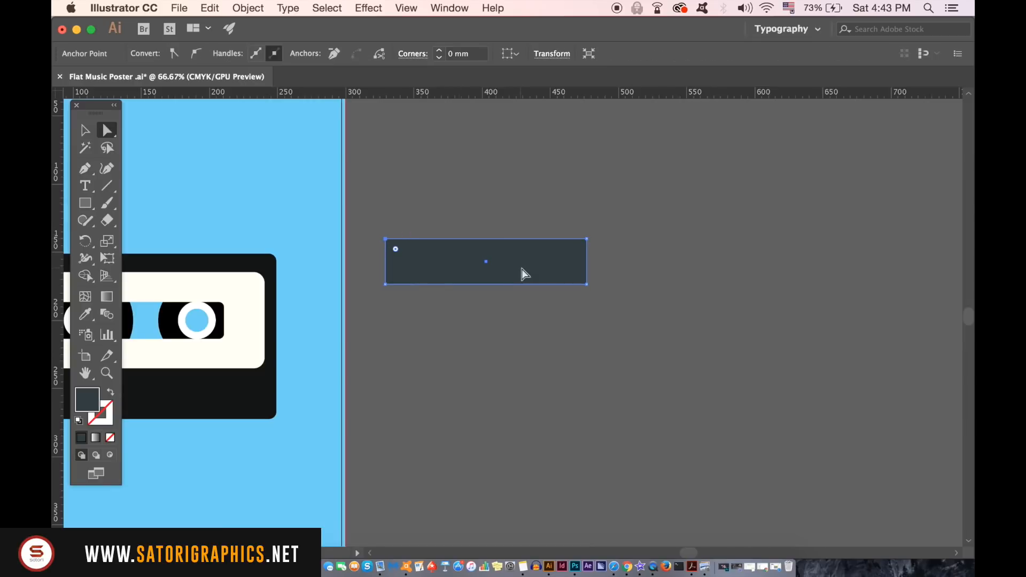
left_click_drag(385, 242, 402, 250)
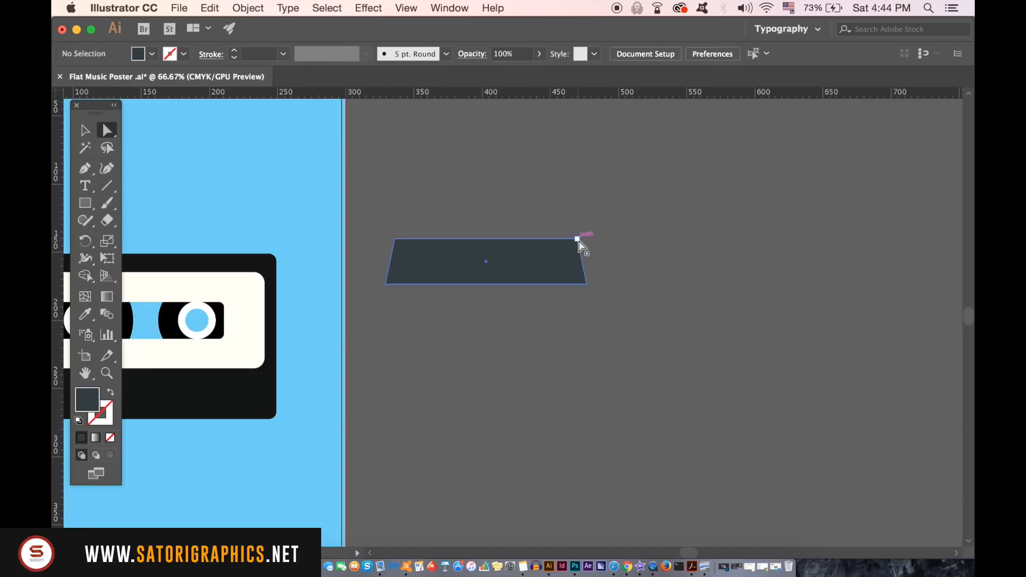
left_click(222, 143)
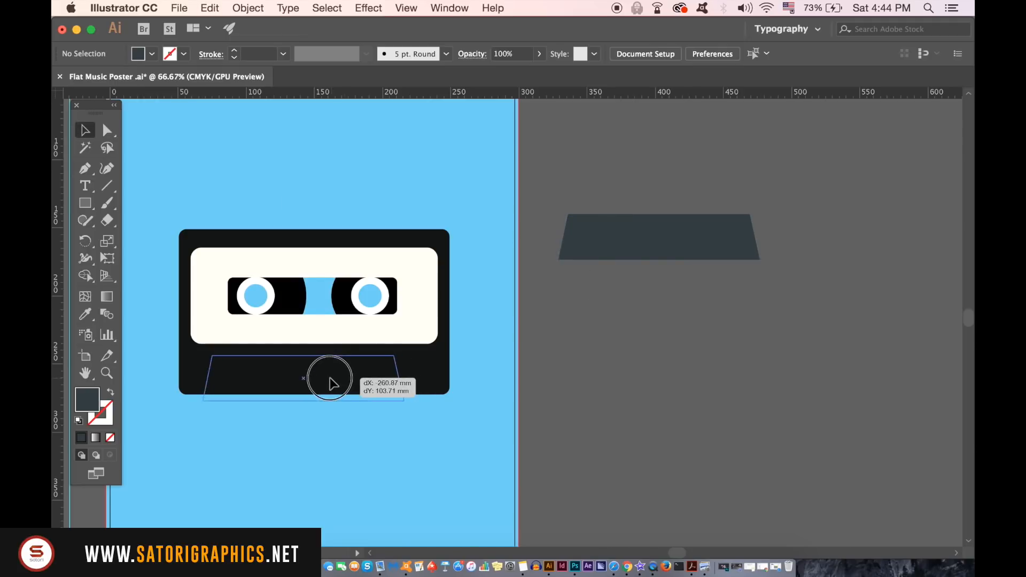
Fit the trapezoid onto the cassette's bottom edge, then horizontally centre all cassette parts.
left_click_drag(329, 382, 344, 373)
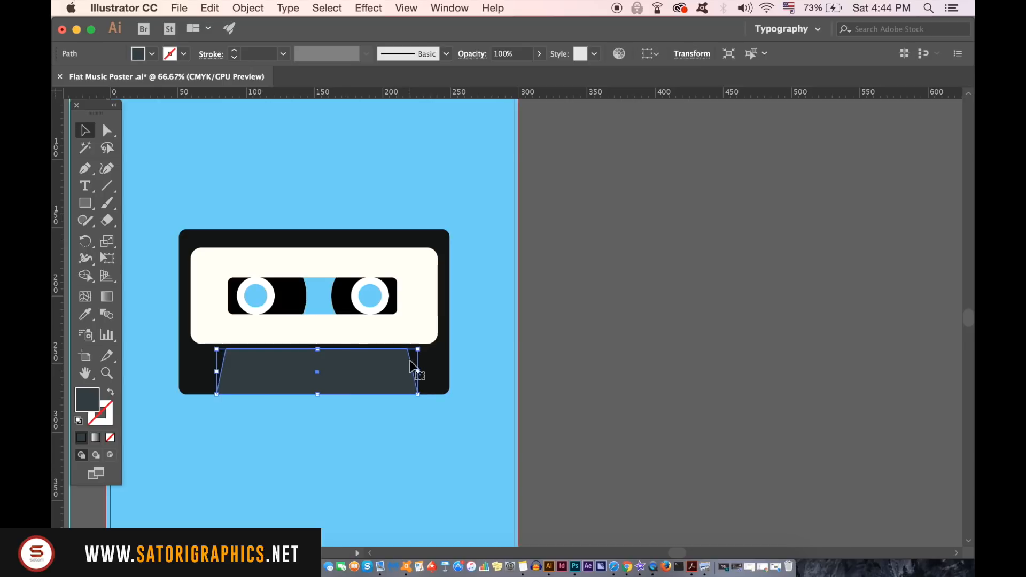
left_click_drag(417, 350, 412, 363)
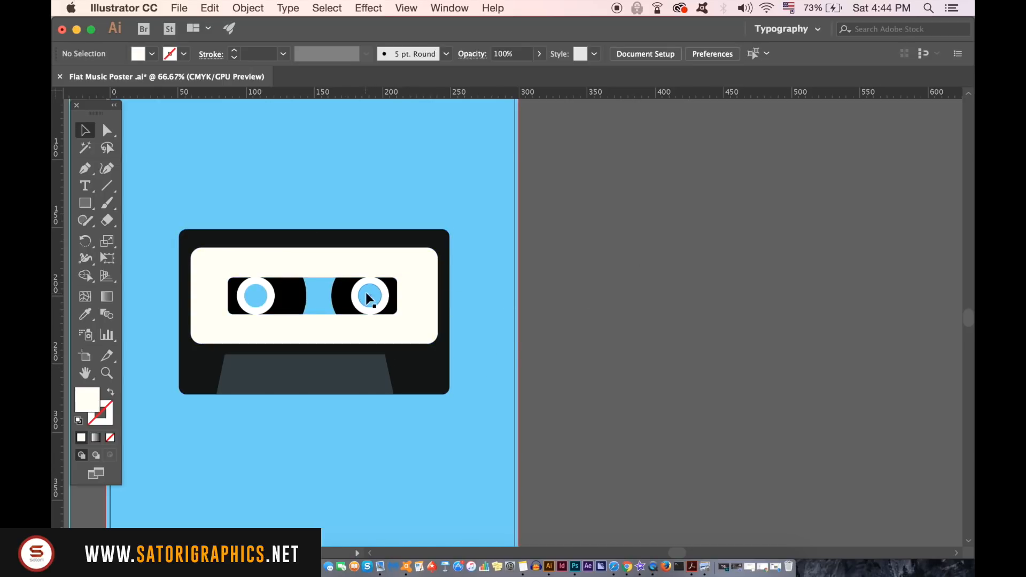
key("cmd+g")
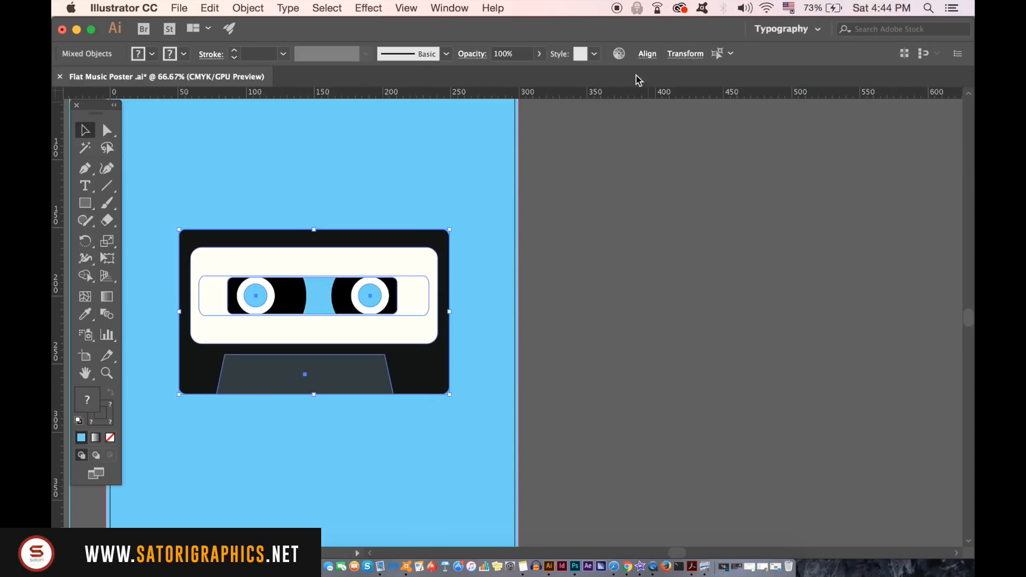
left_click(646, 53)
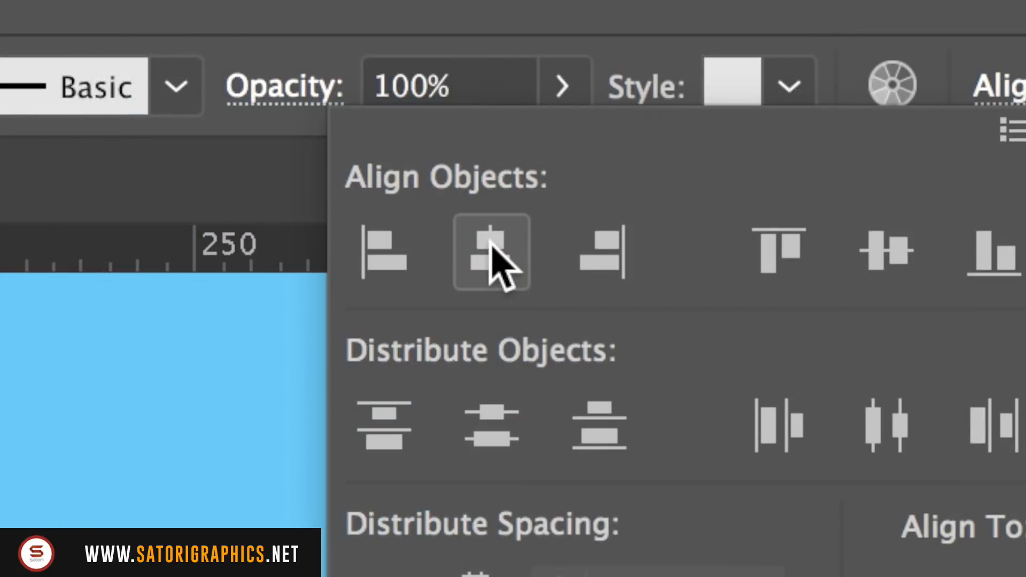
left_click(492, 251)
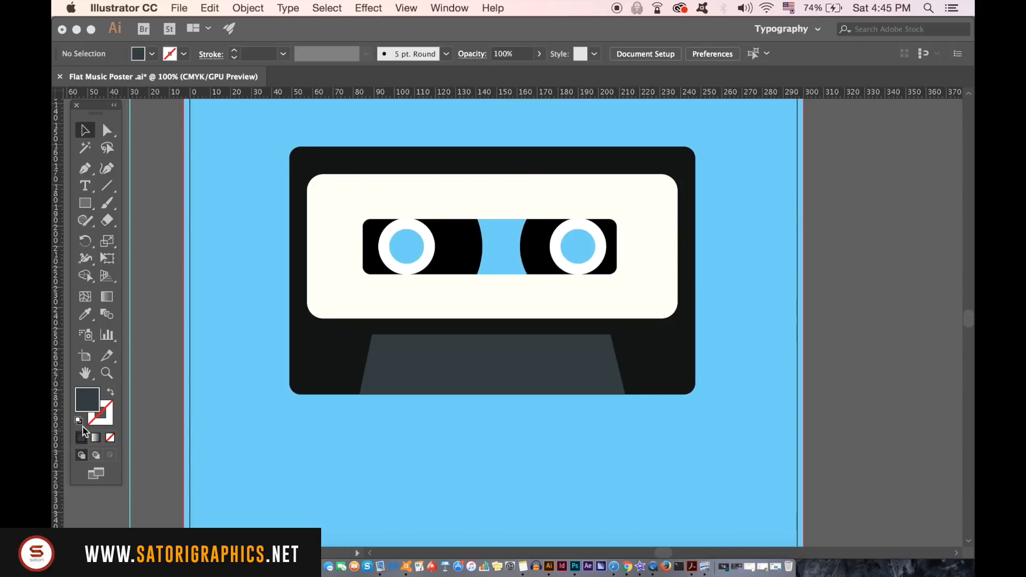
Draw a small dark screw circle and copy it to the bottom-left corner and trapezoid.
left_click(84, 203)
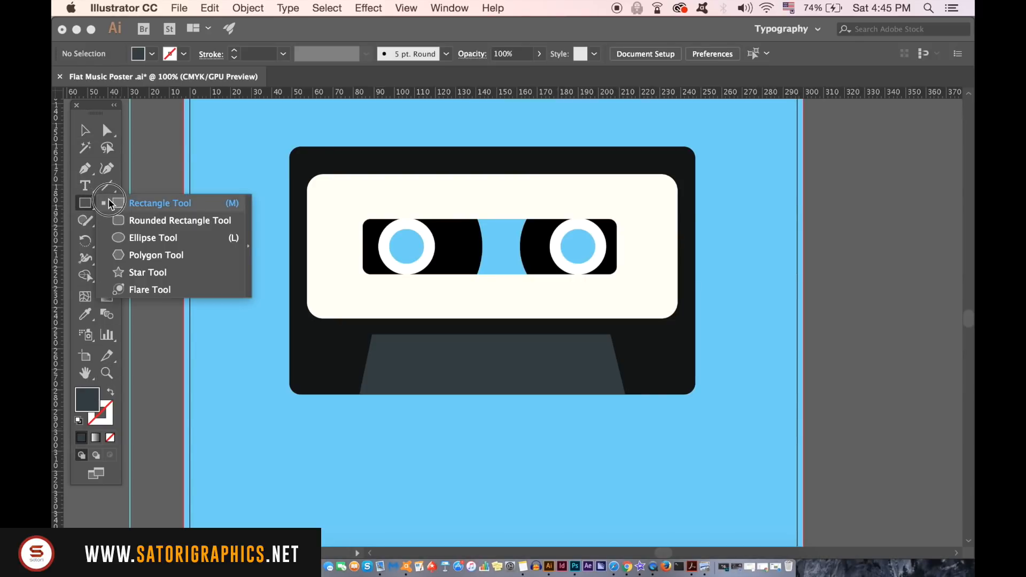
left_click(153, 237)
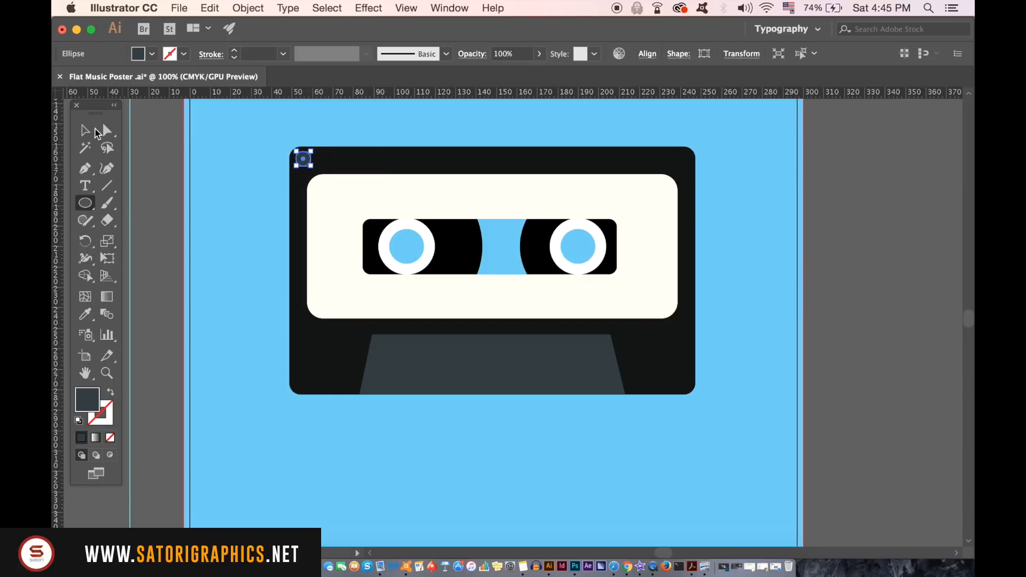
left_click(85, 131)
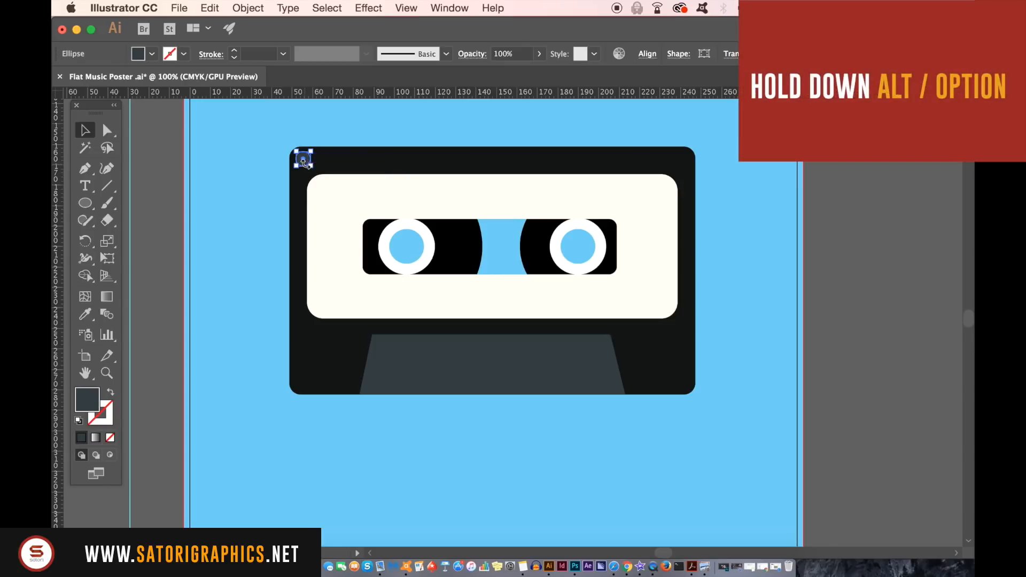
left_click_drag(302, 159, 304, 385)
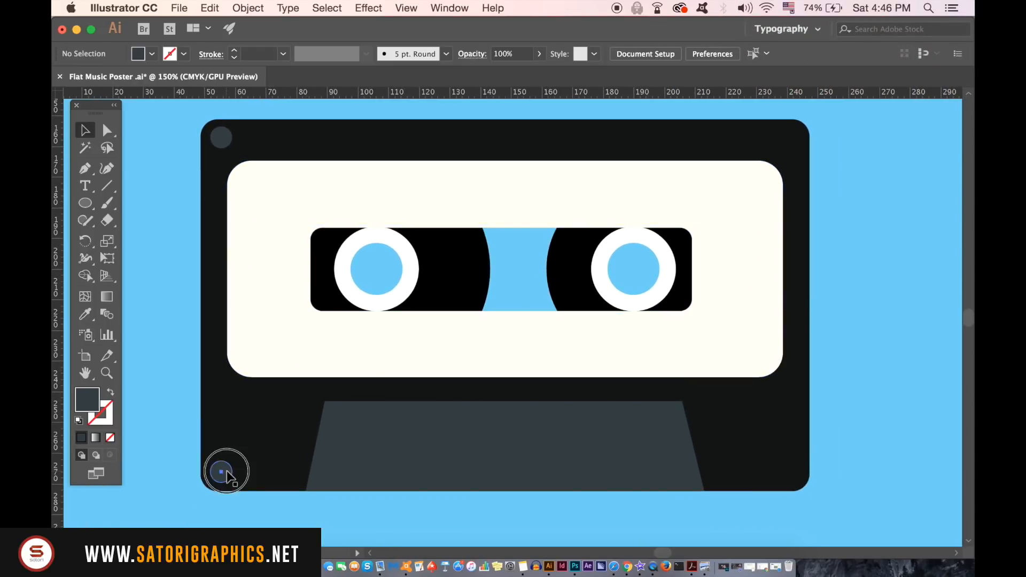
left_click_drag(226, 472, 400, 474)
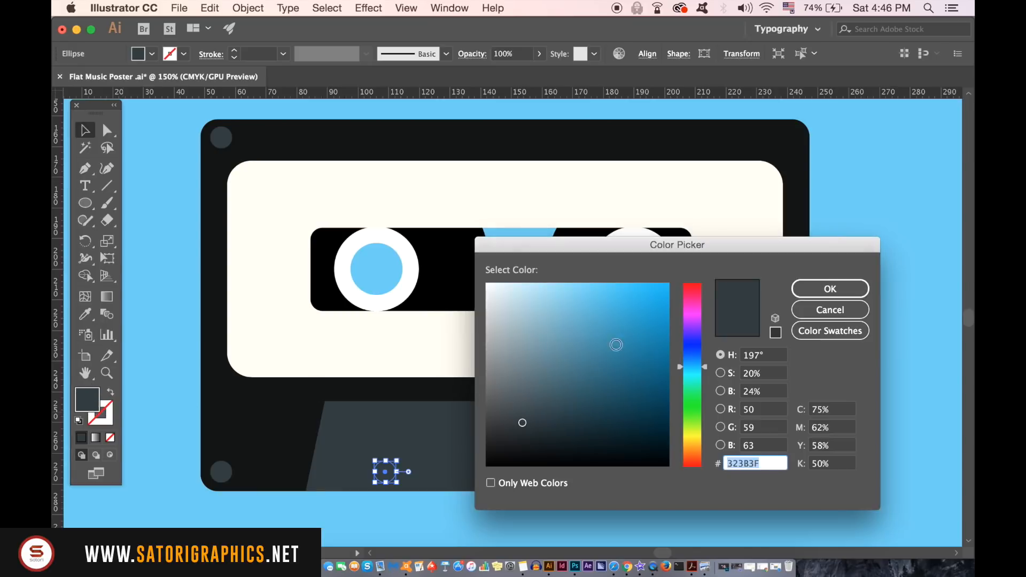
Fill the trapezoid dot yellow #FFE000 and place copies across the trapezoid.
left_click(695, 442)
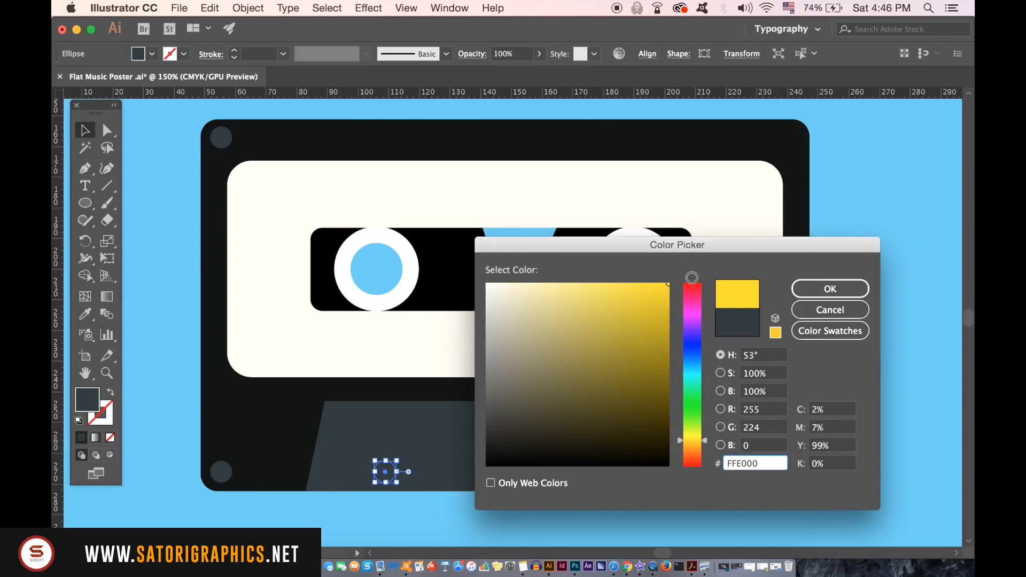
left_click(829, 288)
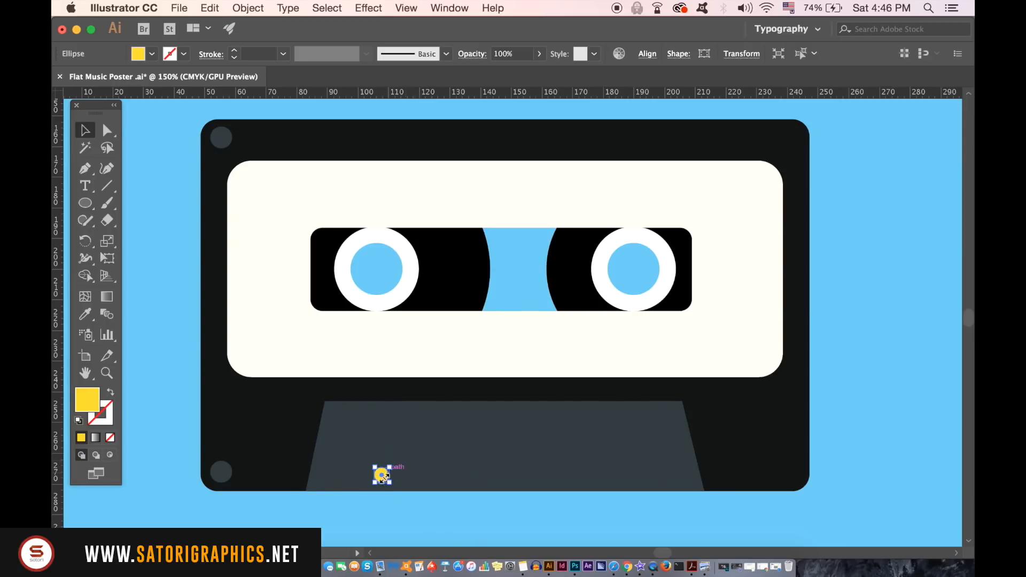
left_click_drag(381, 474, 425, 448)
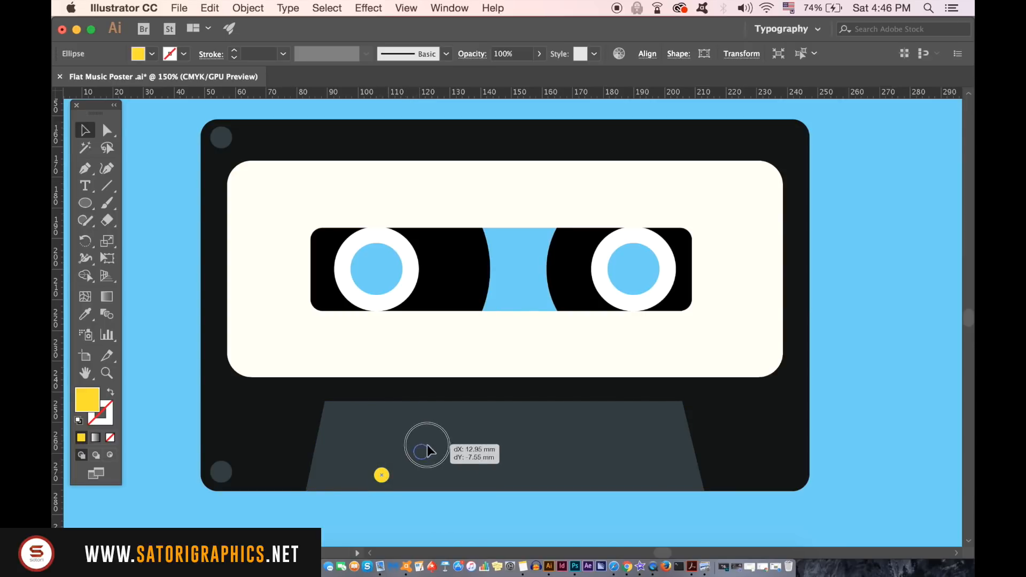
left_click_drag(425, 449, 455, 455)
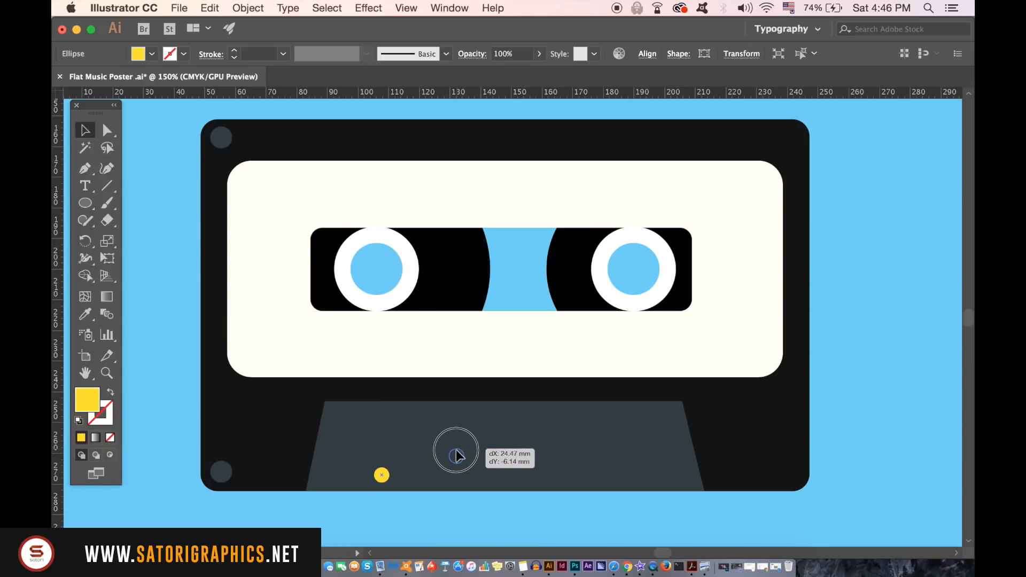
left_click_drag(456, 455, 452, 461)
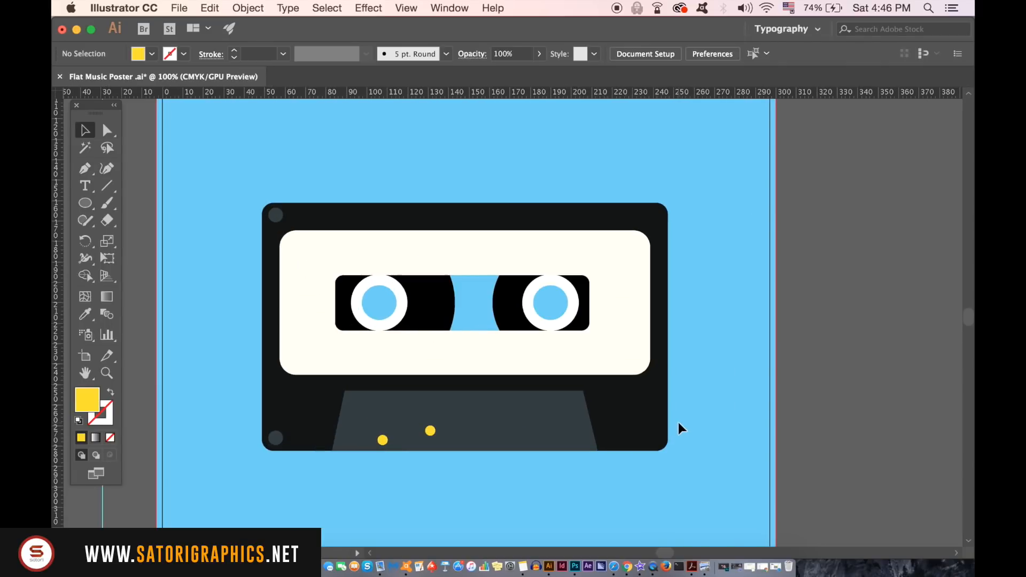
Group the left-side screws and dots, then reflect a vertical copy onto the right.
left_click(382, 439)
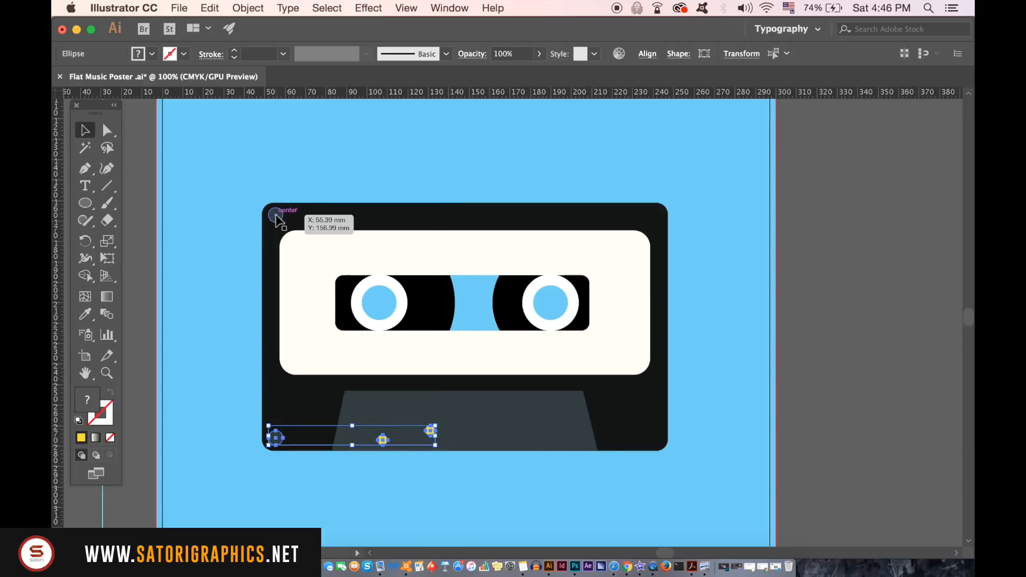
key("cmd+g")
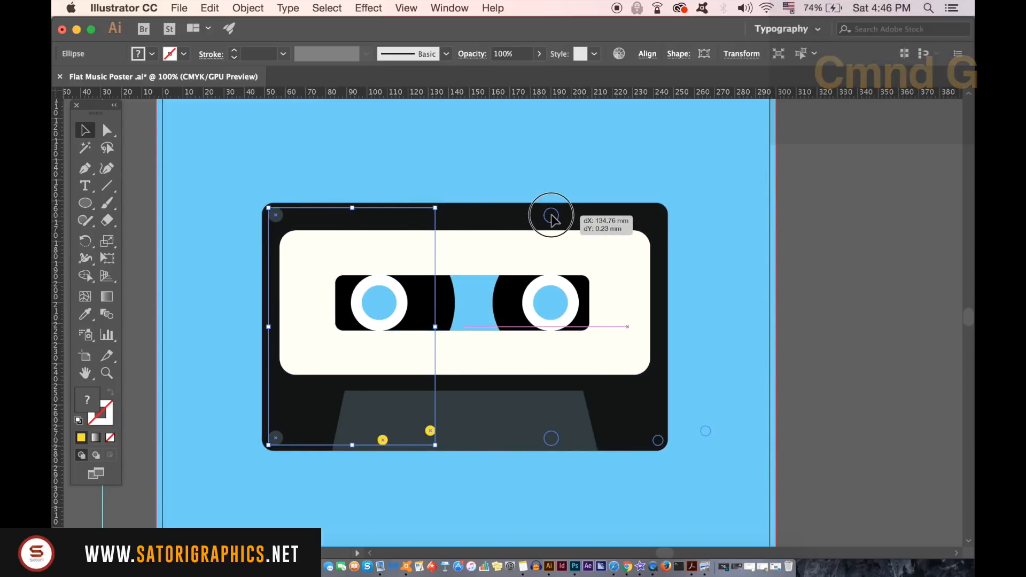
left_click(247, 8)
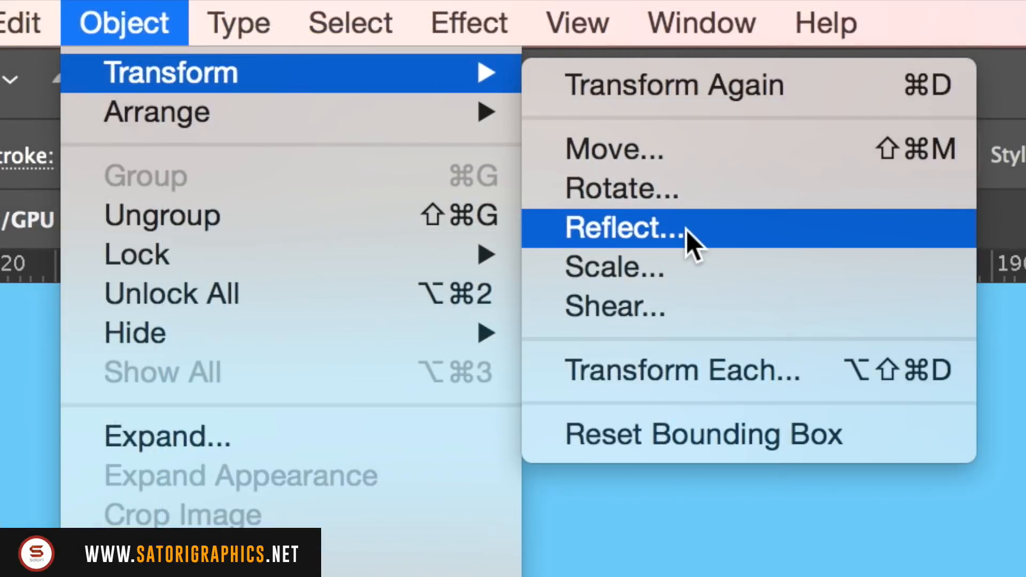
left_click(615, 229)
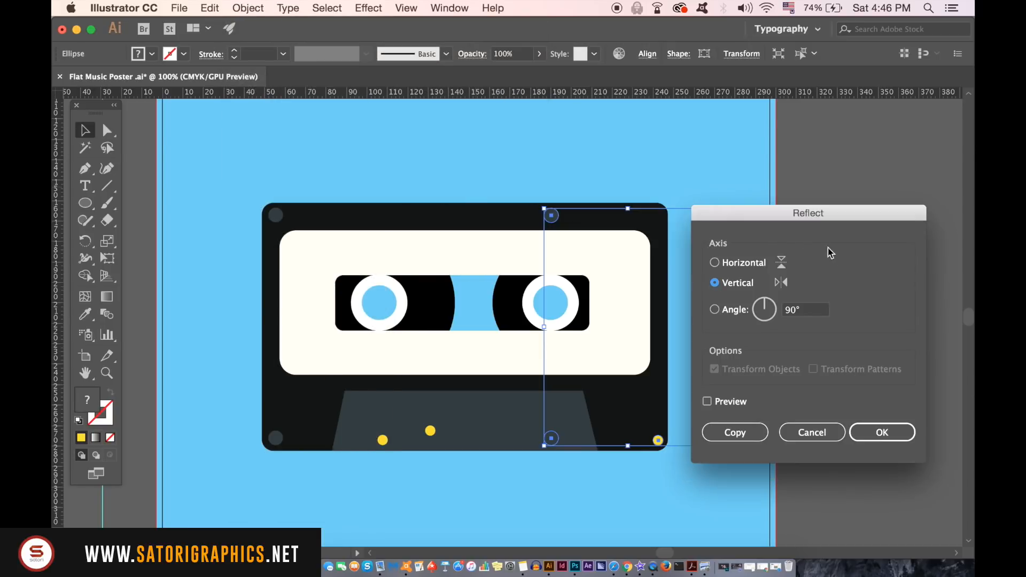
left_click(706, 401)
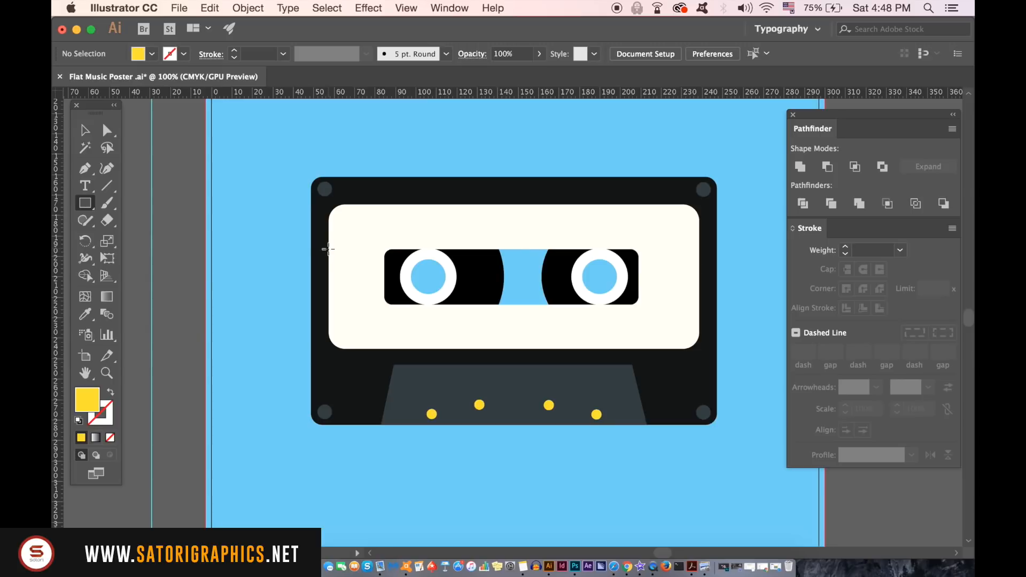
Draw a stripe rectangle across the label and stretch its end to the label edge.
left_click_drag(327, 247, 699, 287)
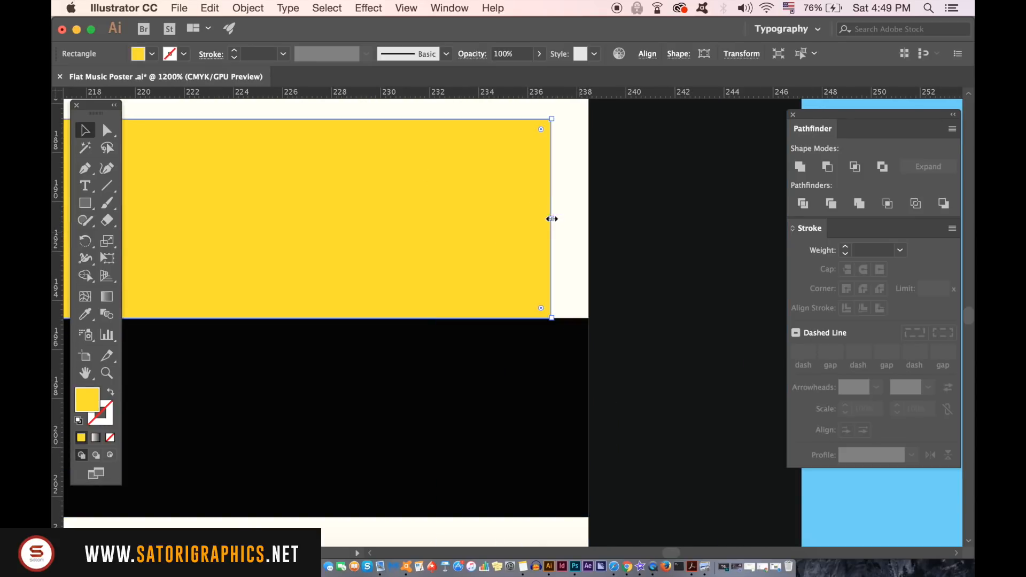
left_click_drag(551, 219, 584, 219)
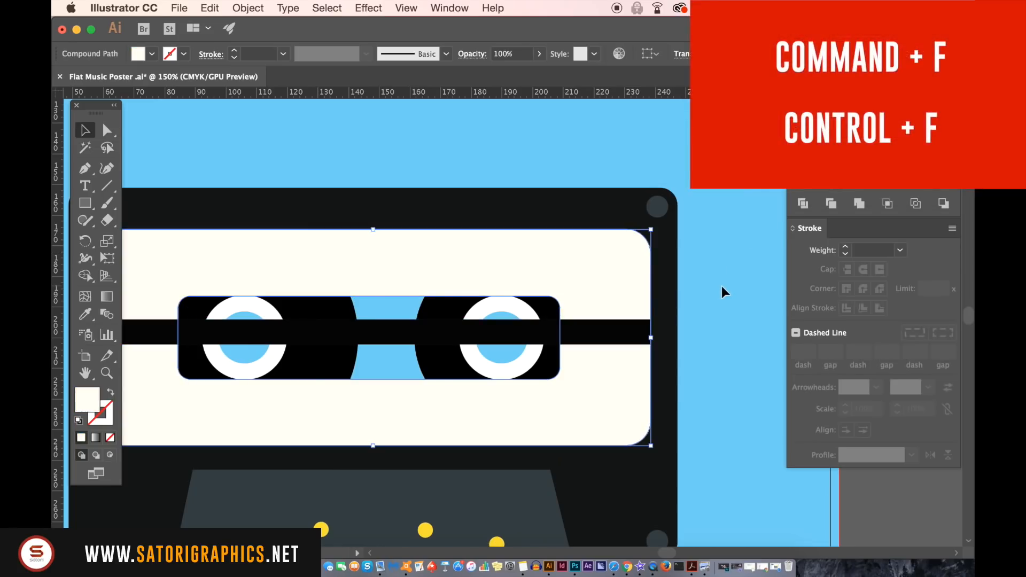
Paste the cream label in front and arrange it above the yellow and black stripes.
left_click(248, 8)
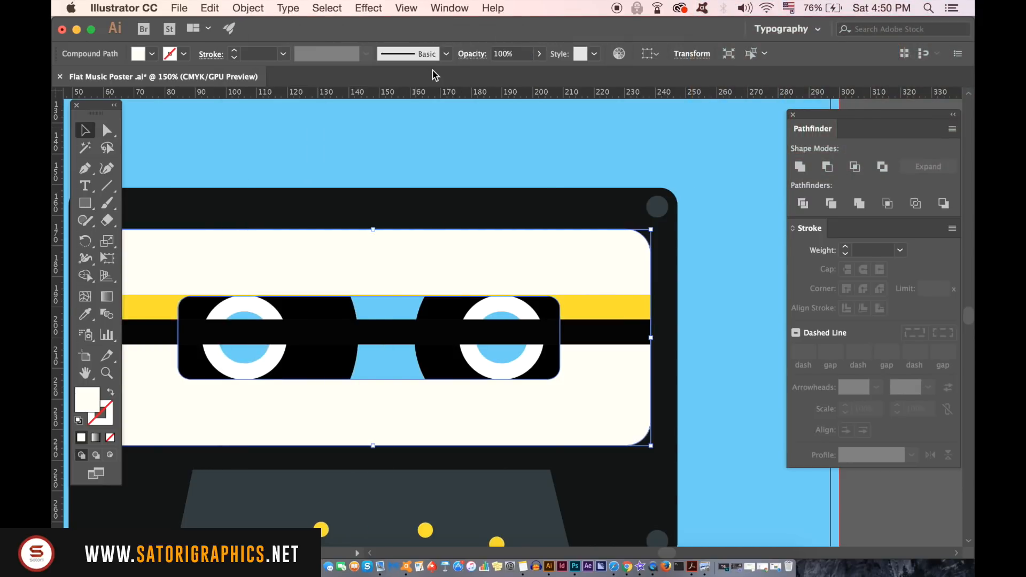
mouse_move(753, 229)
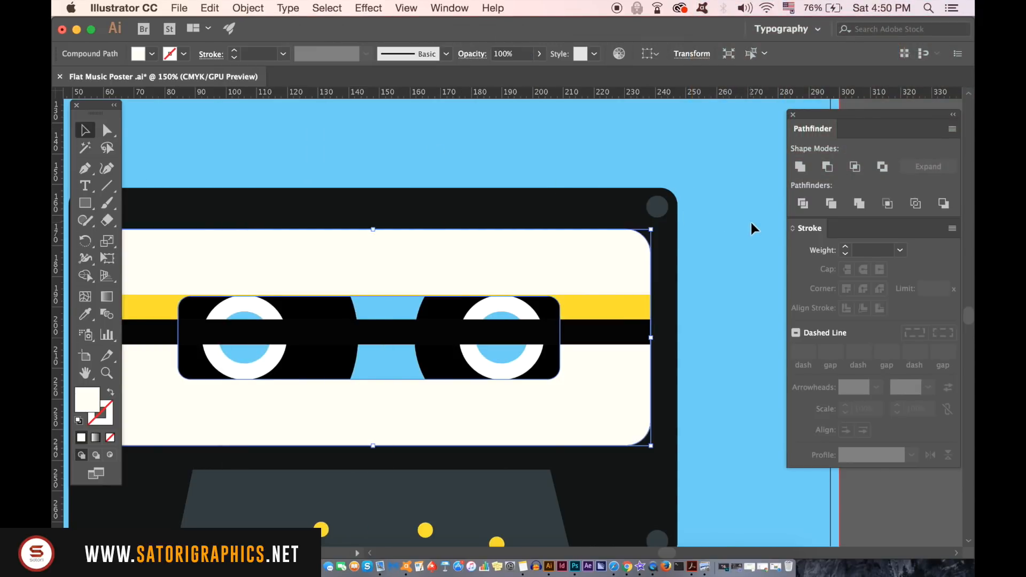
left_click(602, 338)
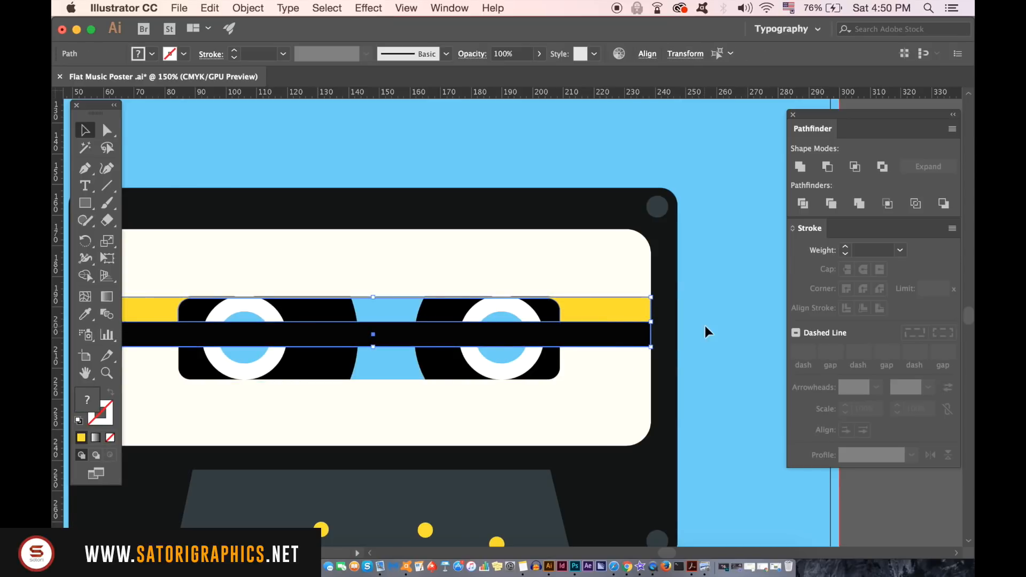
left_click(706, 332)
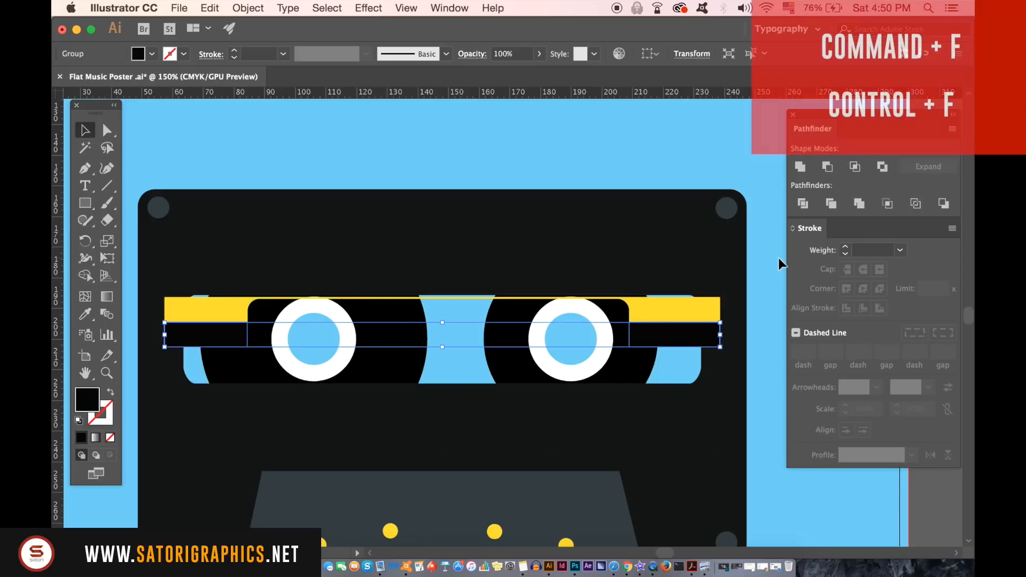
left_click(801, 166)
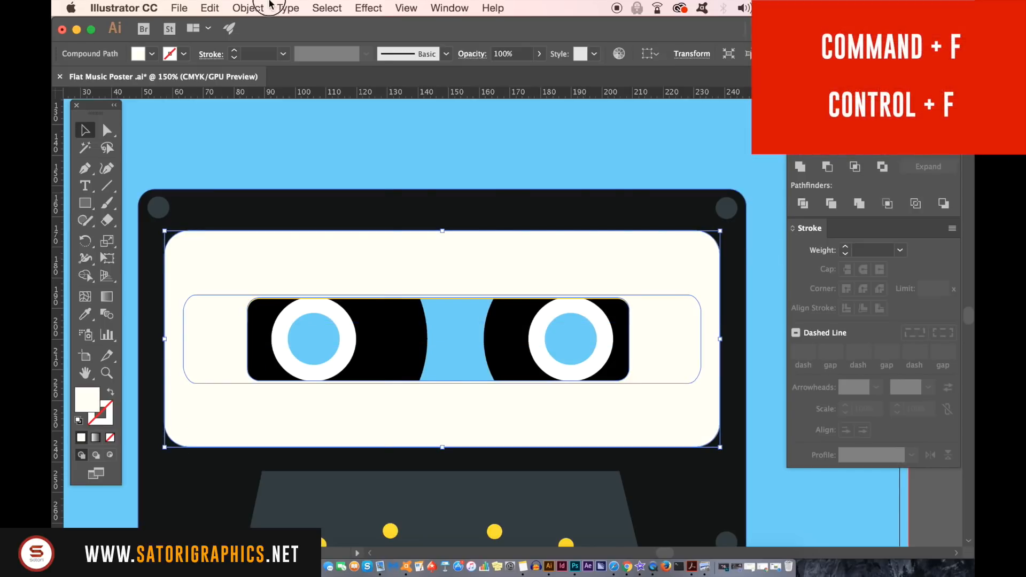
left_click(247, 8)
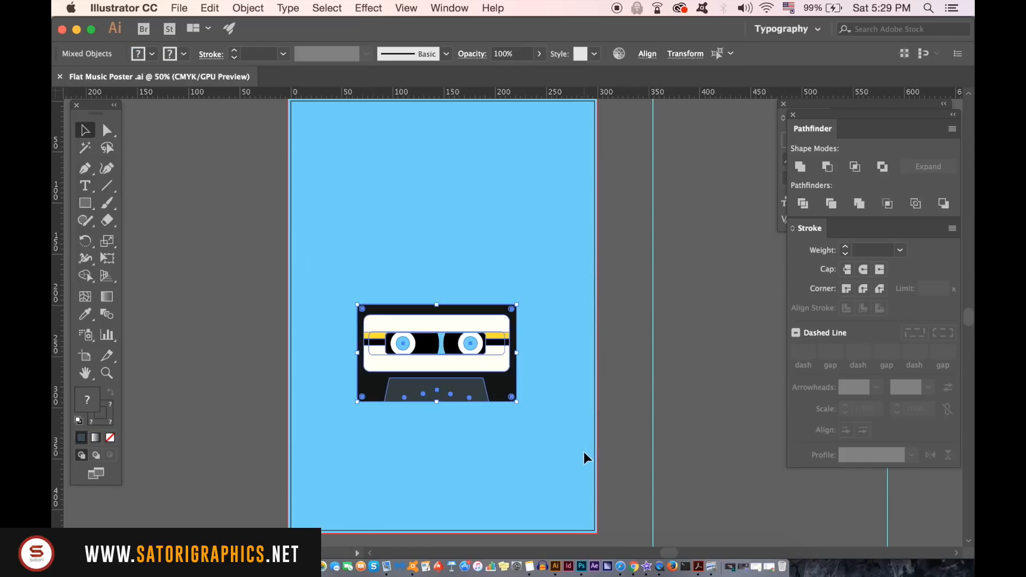
Pen a shadow from the cassette's bottom-left corner to the artboard's bottom and right edges.
key("cmd+g")
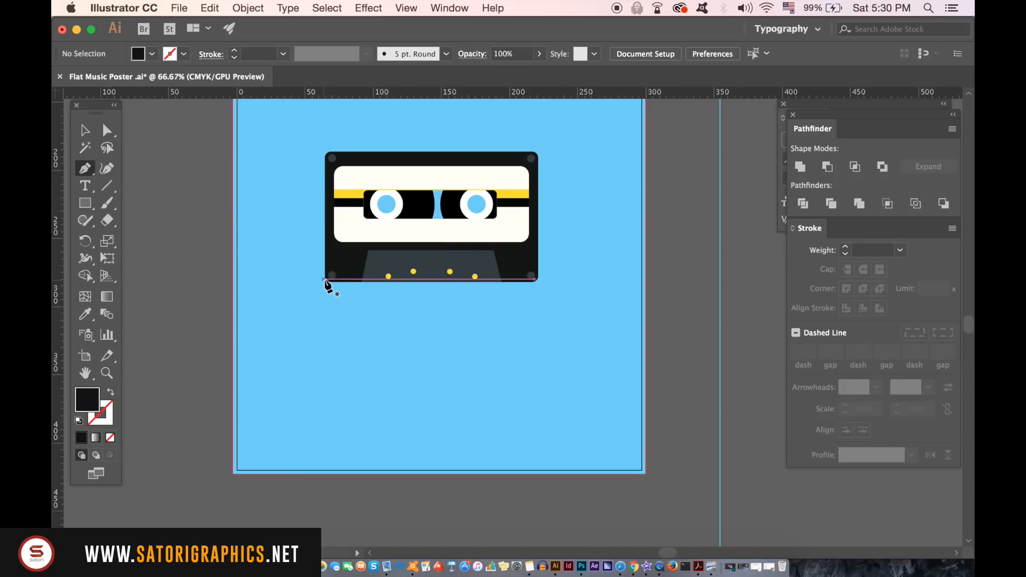
left_click_drag(327, 280, 379, 484)
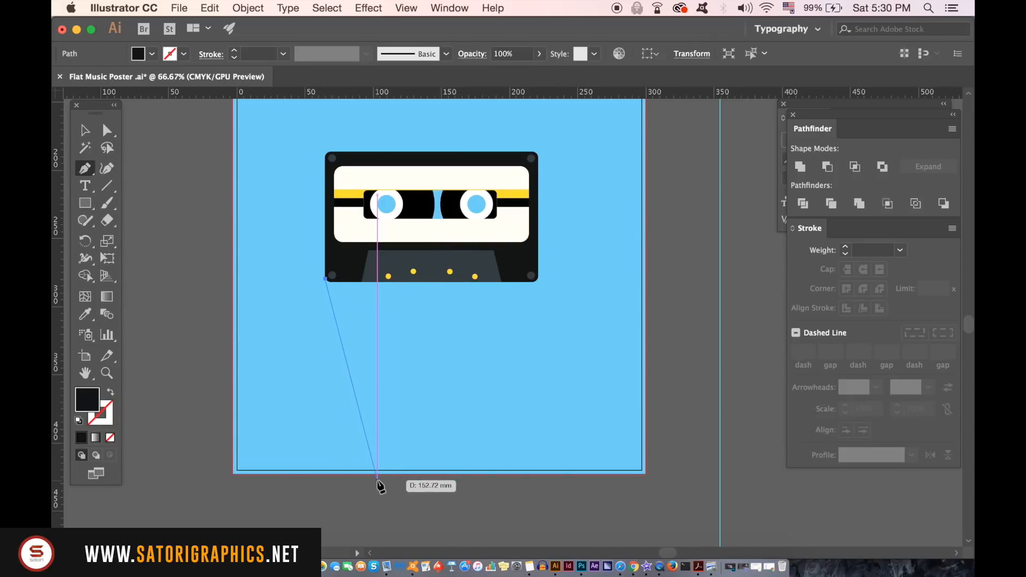
left_click(378, 473)
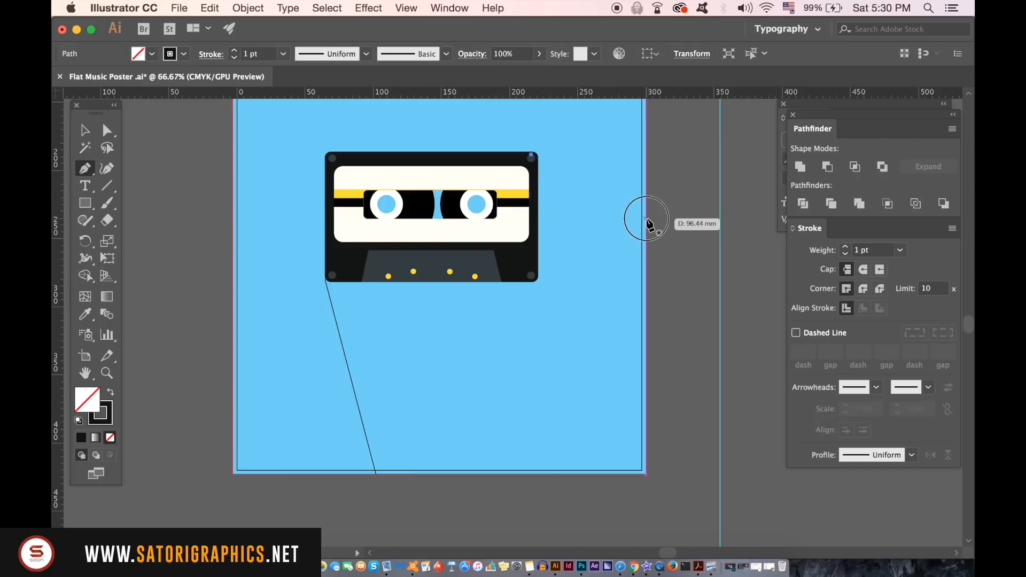
left_click_drag(644, 219, 645, 475)
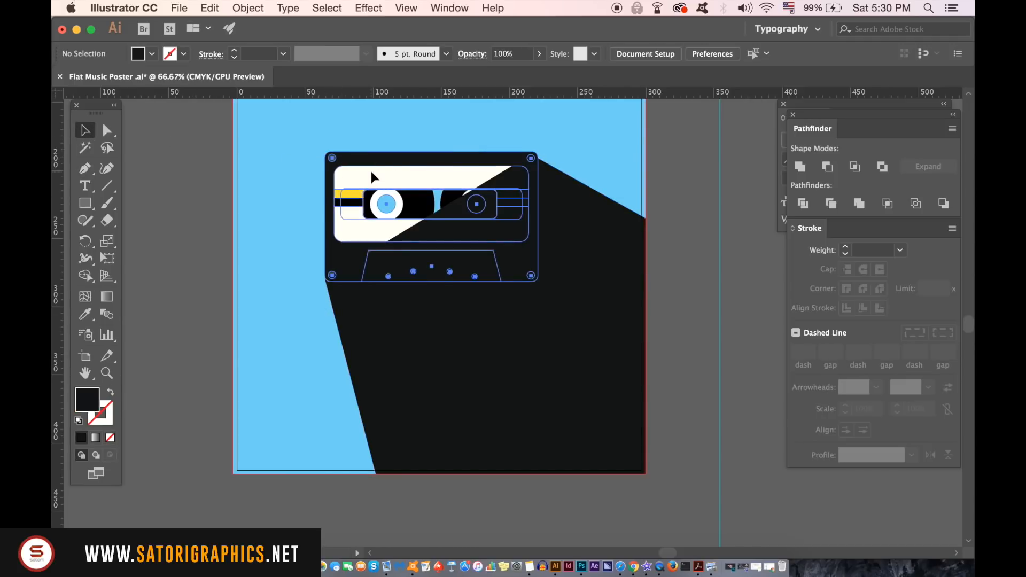
Send the shadow to the back and give it a diagonal linear gradient from a swatch colour.
left_click(247, 8)
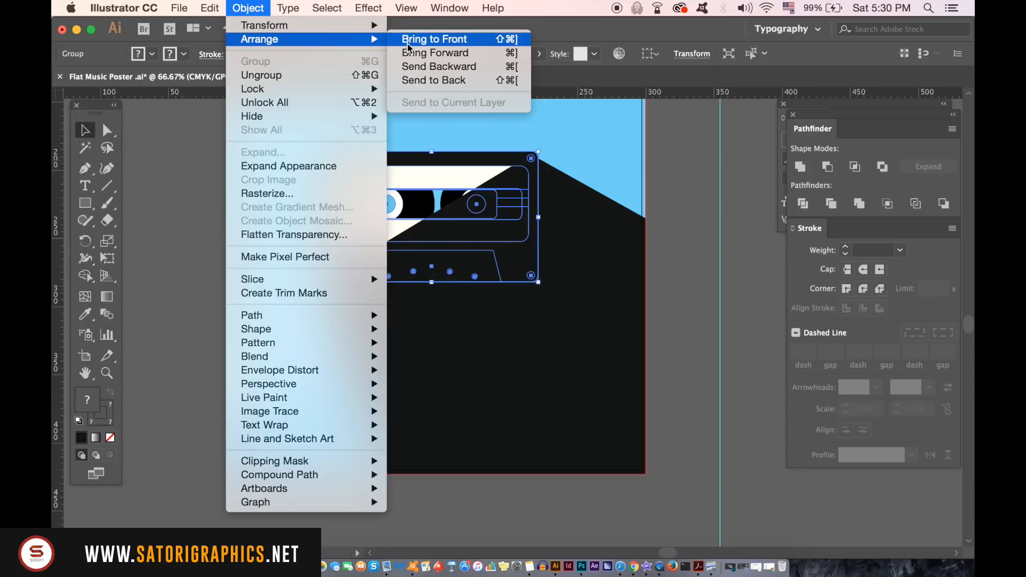
left_click(434, 38)
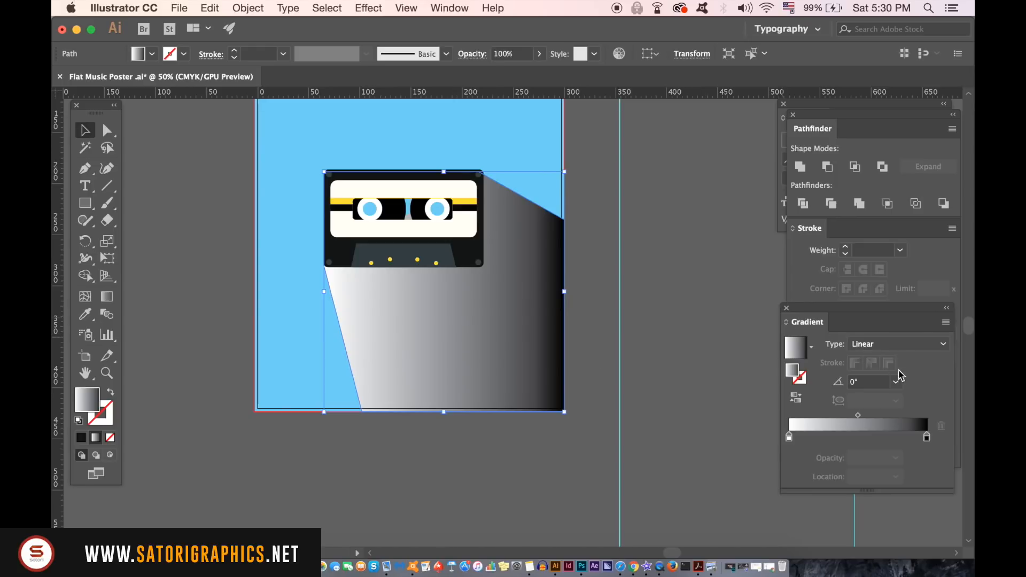
mouse_move(895, 383)
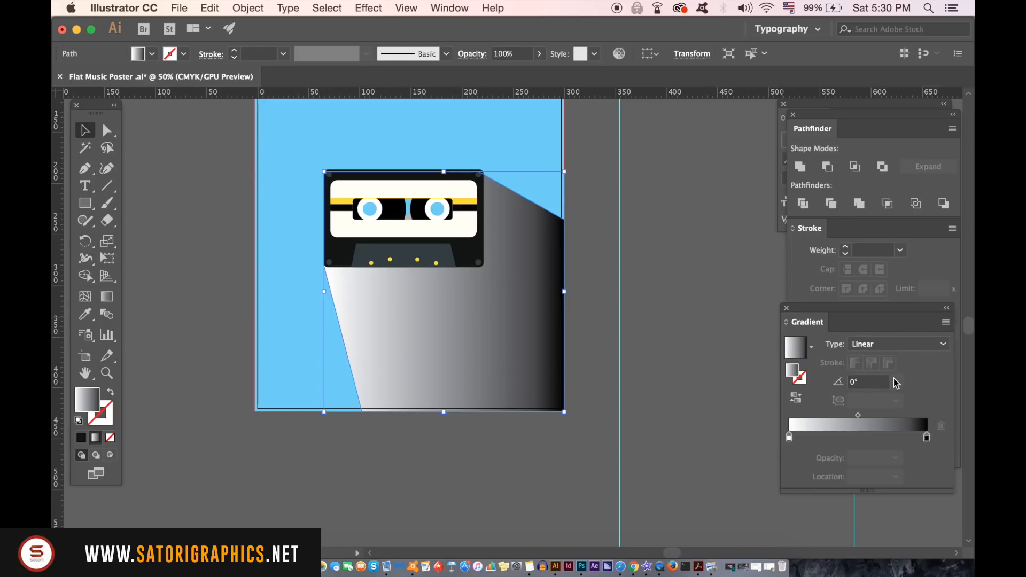
left_click(895, 381)
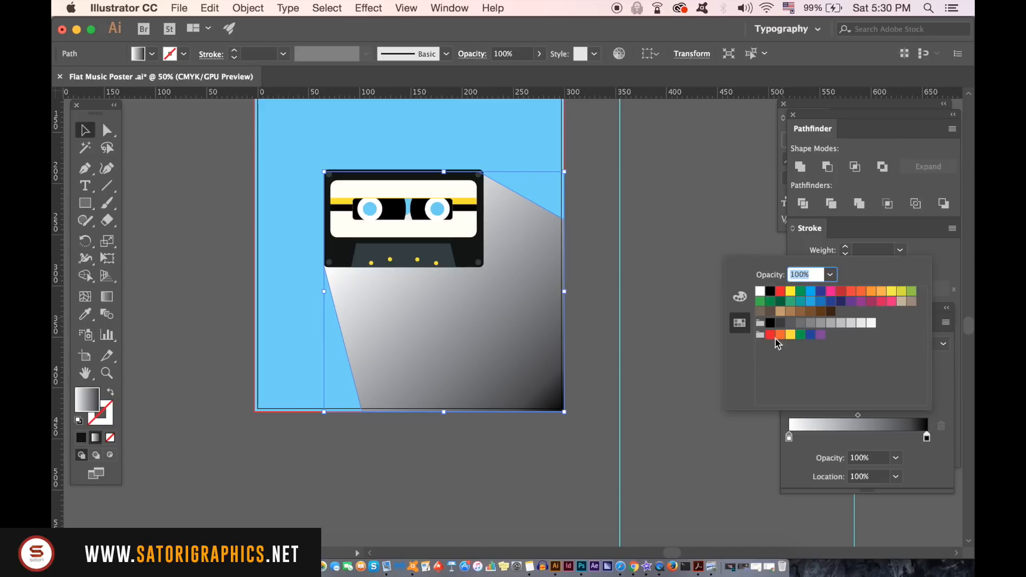
left_click(769, 322)
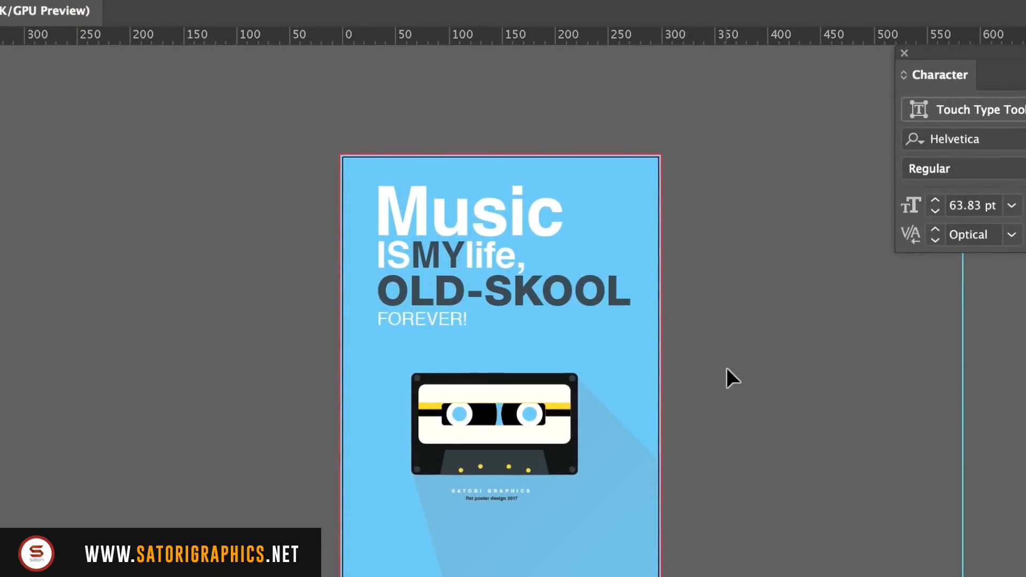
Scroll down the view to the plain light-blue poster page.
scroll("down", 3)
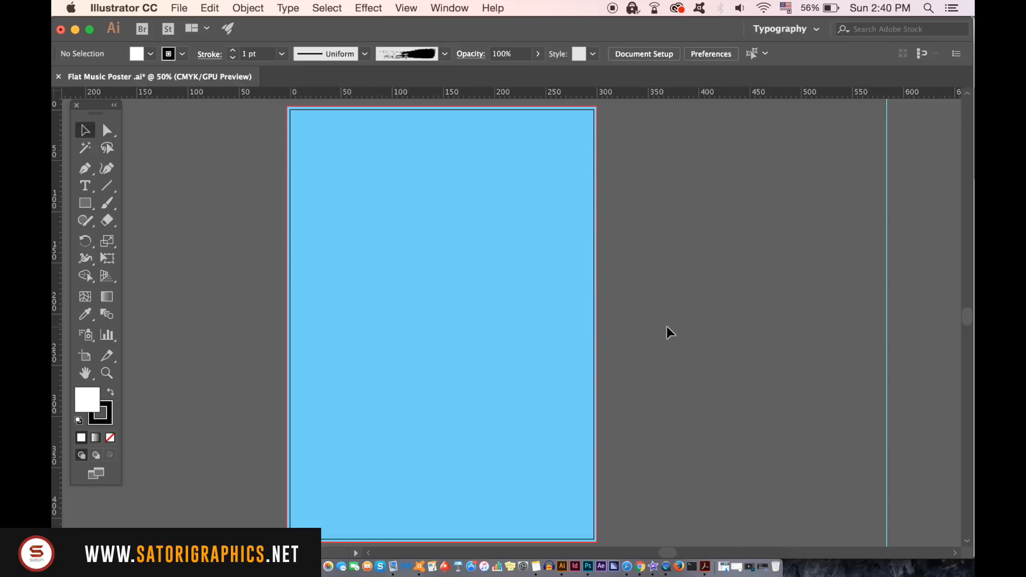
Show the Brushes panel, open the Grunge brushes vector pack library, and move it aside.
left_click(449, 8)
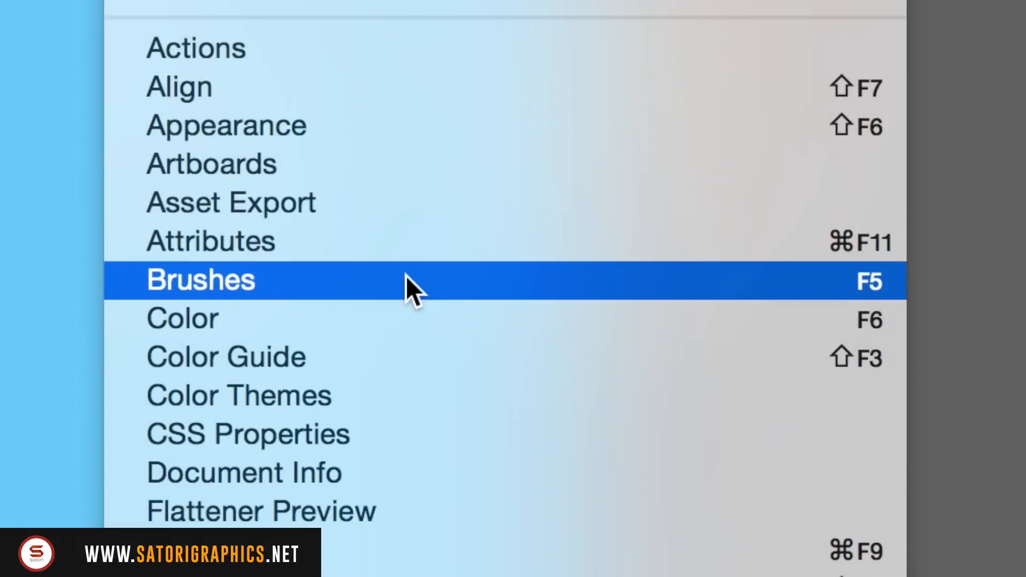
left_click(200, 280)
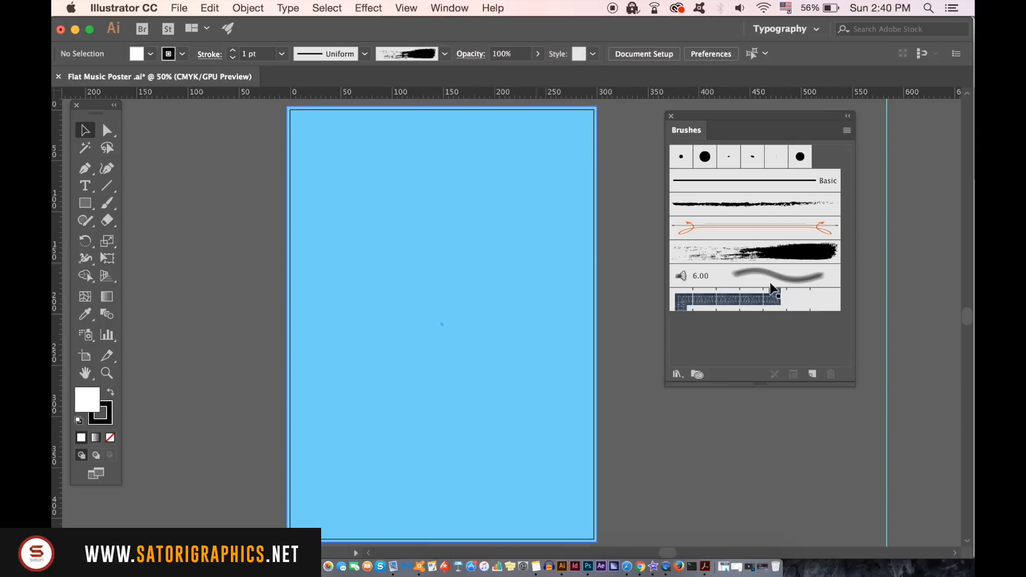
left_click(846, 129)
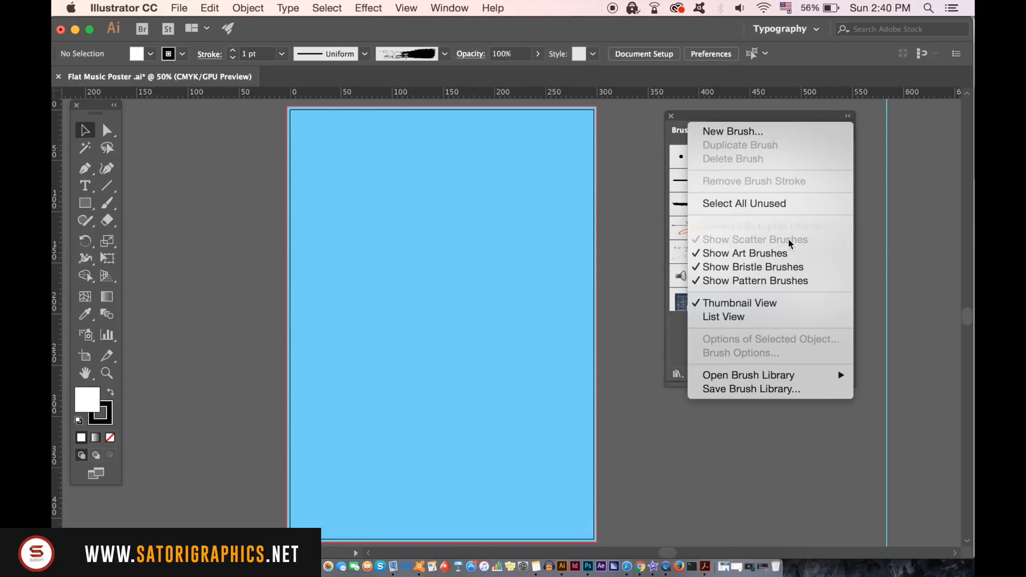
left_click(748, 375)
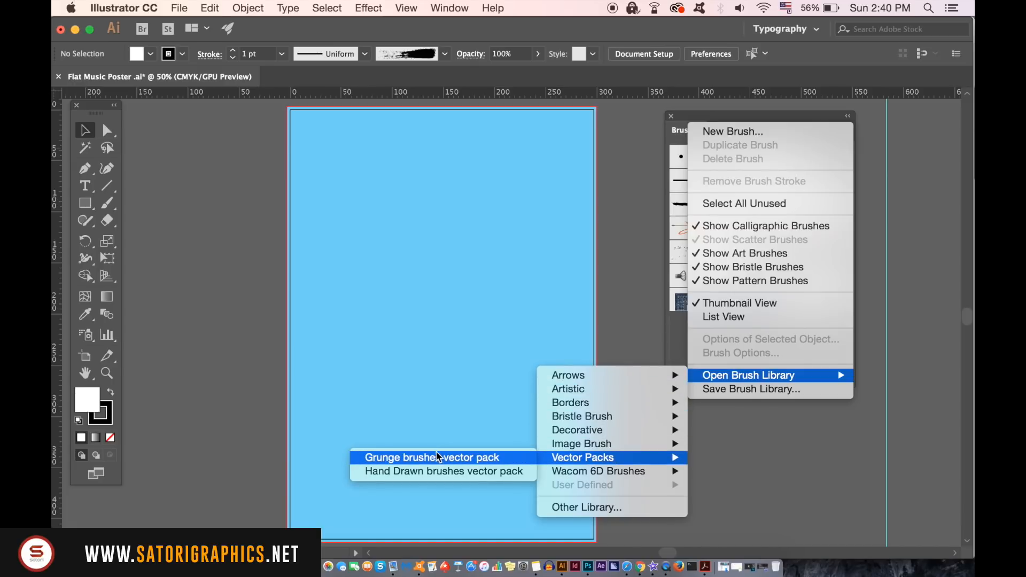
left_click(430, 458)
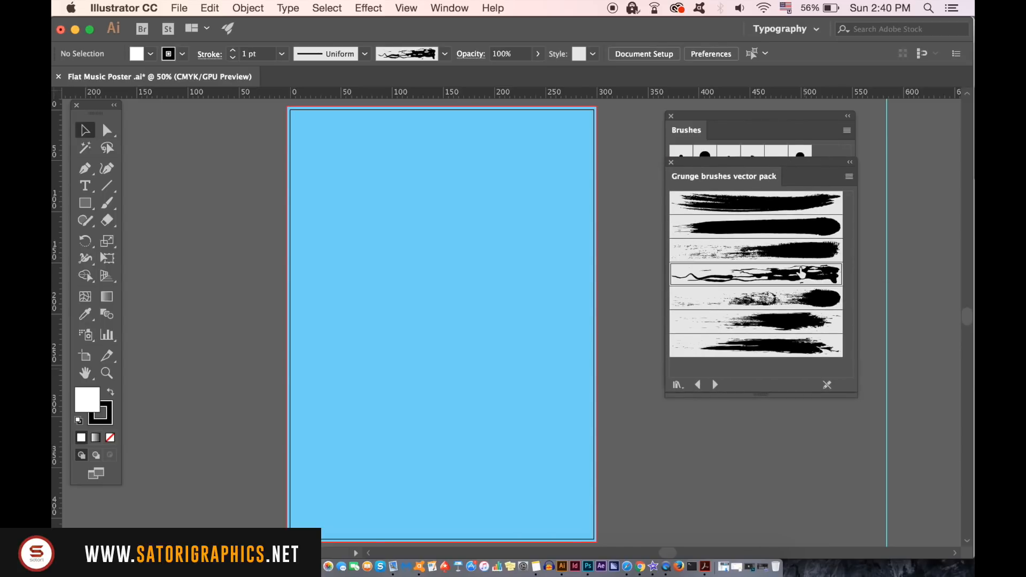
left_click_drag(723, 176, 743, 353)
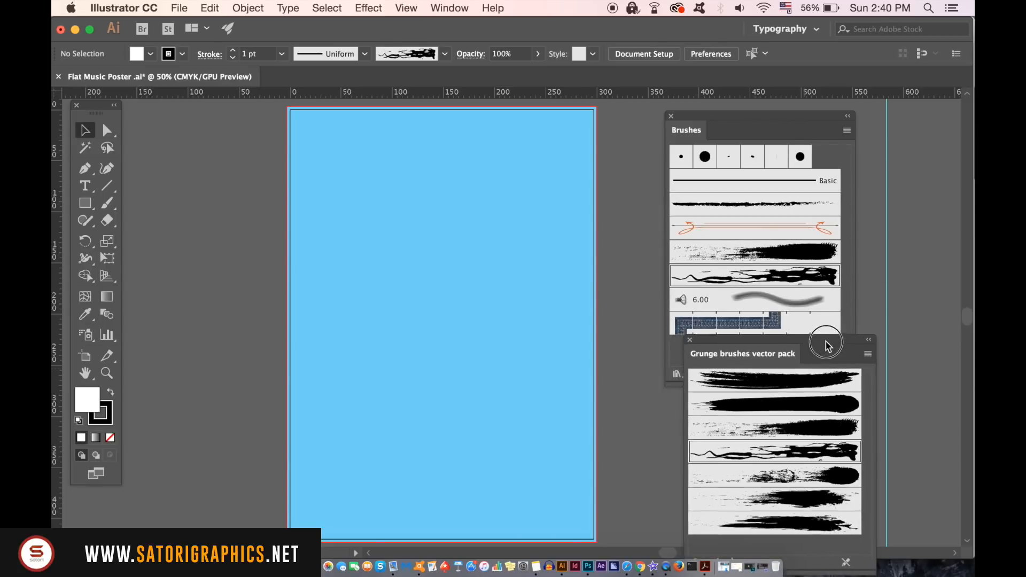
Set Grunge Brush Vector Pack 04's width to Pressure, change its stroke direction, and confirm.
double_click(774, 452)
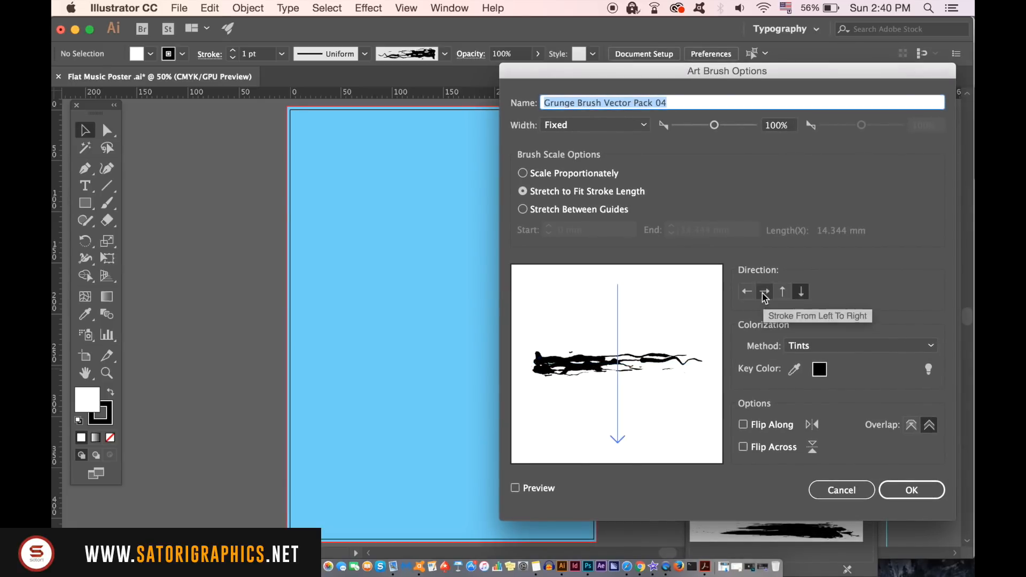
left_click(522, 209)
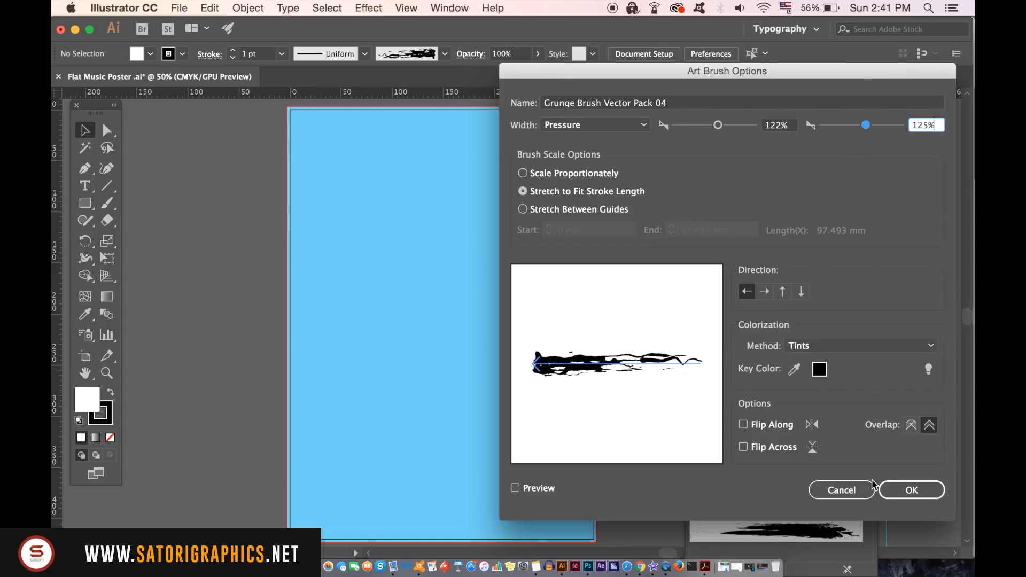
left_click(910, 490)
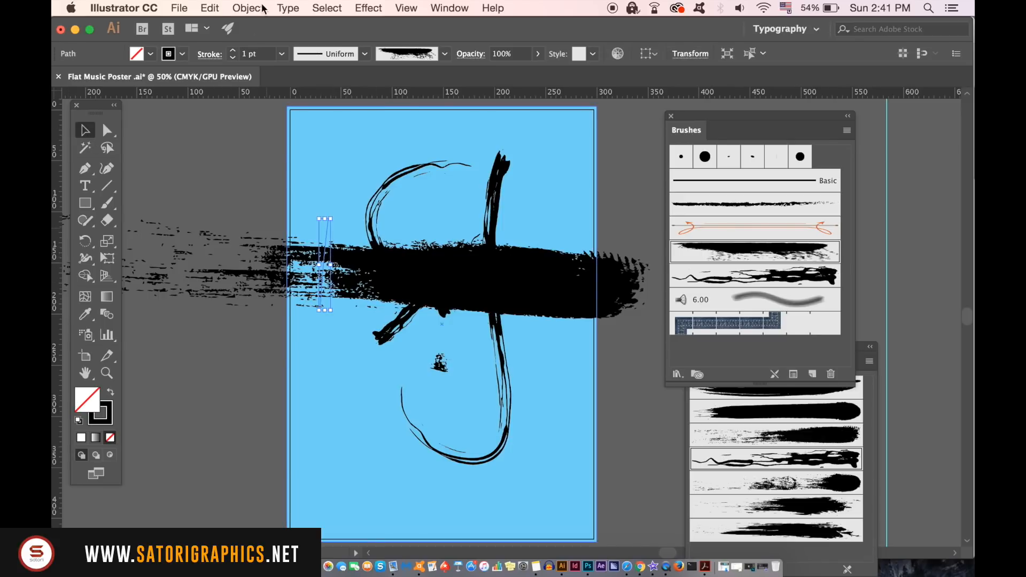
Apply Object > Expand Appearance to the thick horizontal grunge stroke.
left_click(248, 8)
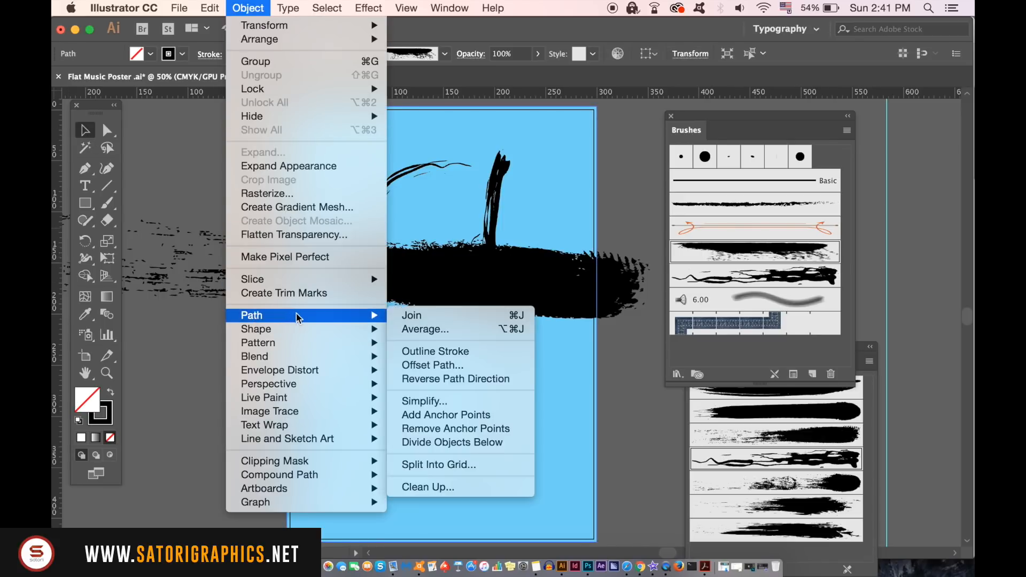
left_click(411, 315)
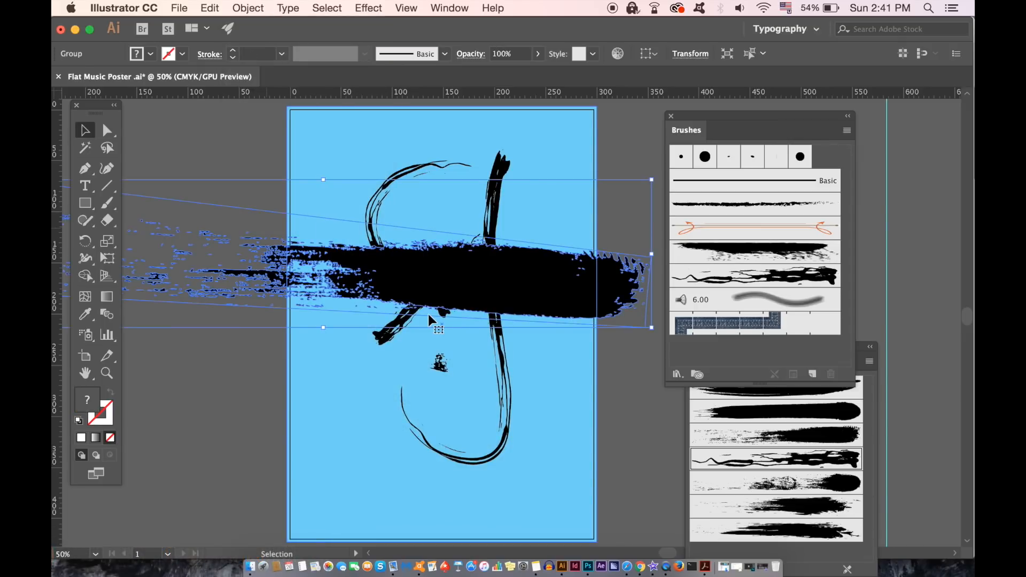